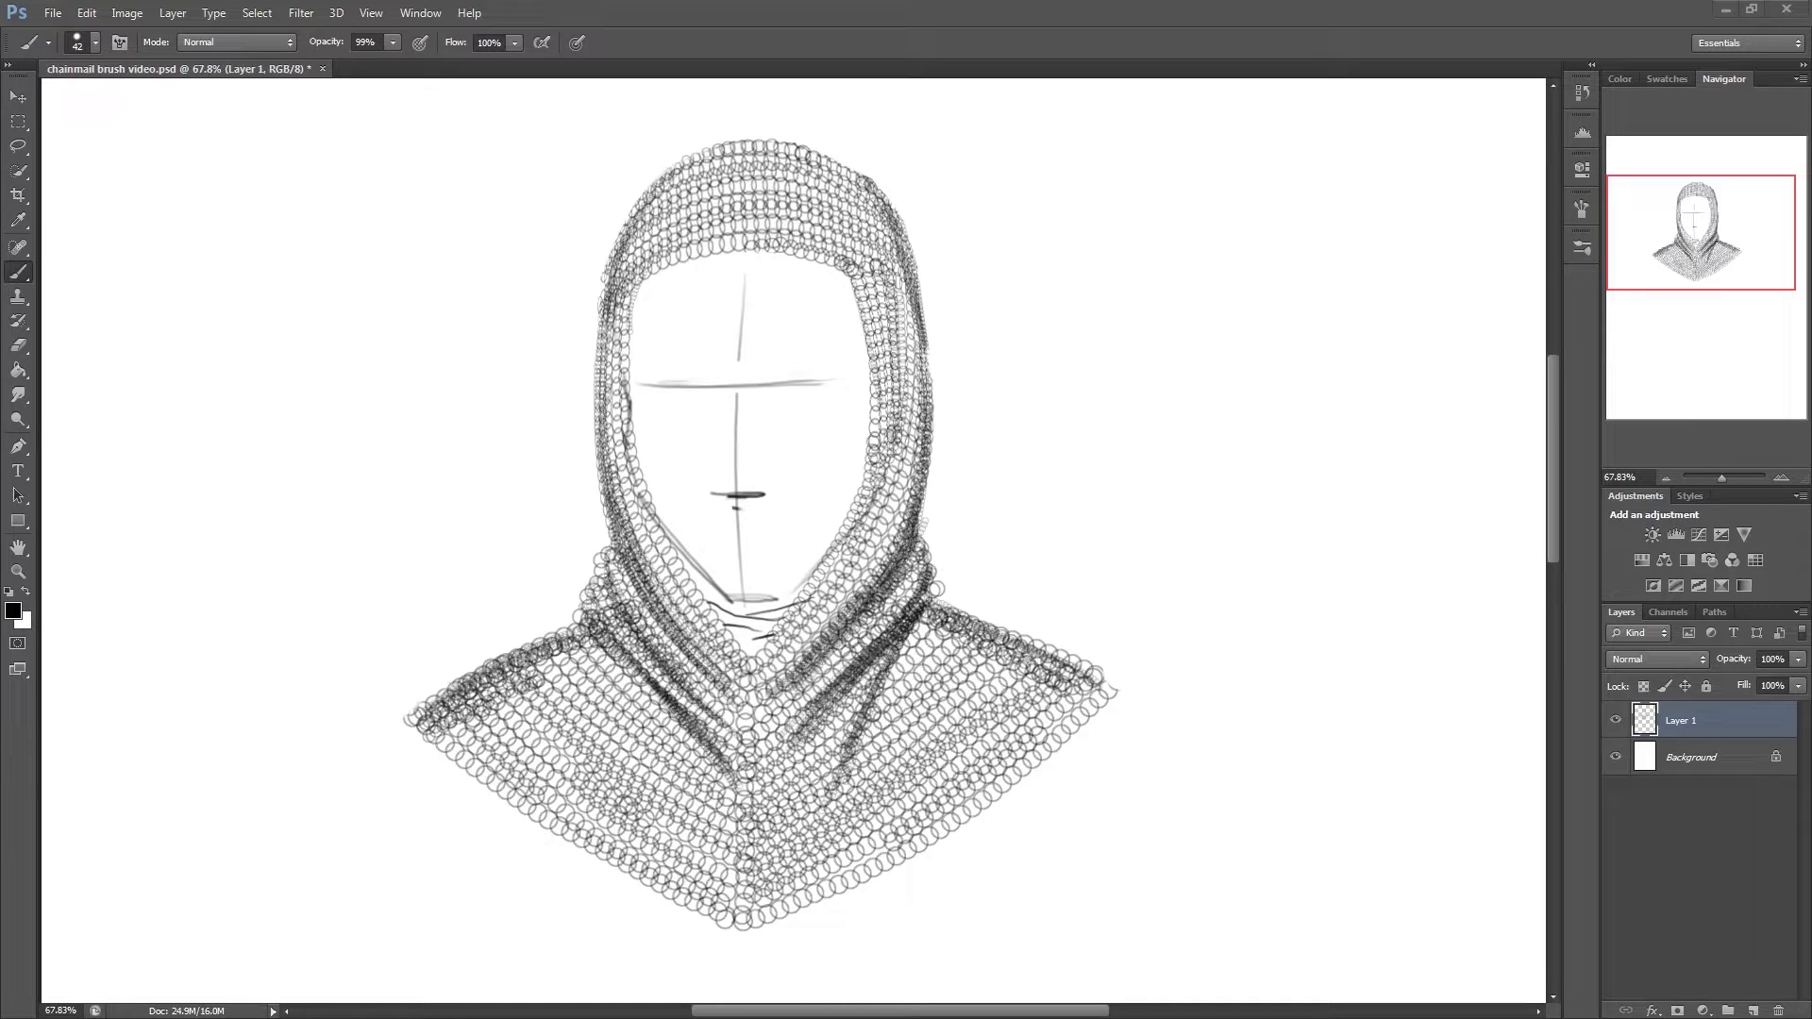
- Add an empty layer and draw a small elliptical selection right of the hood sketch
left_click(1757, 1008)
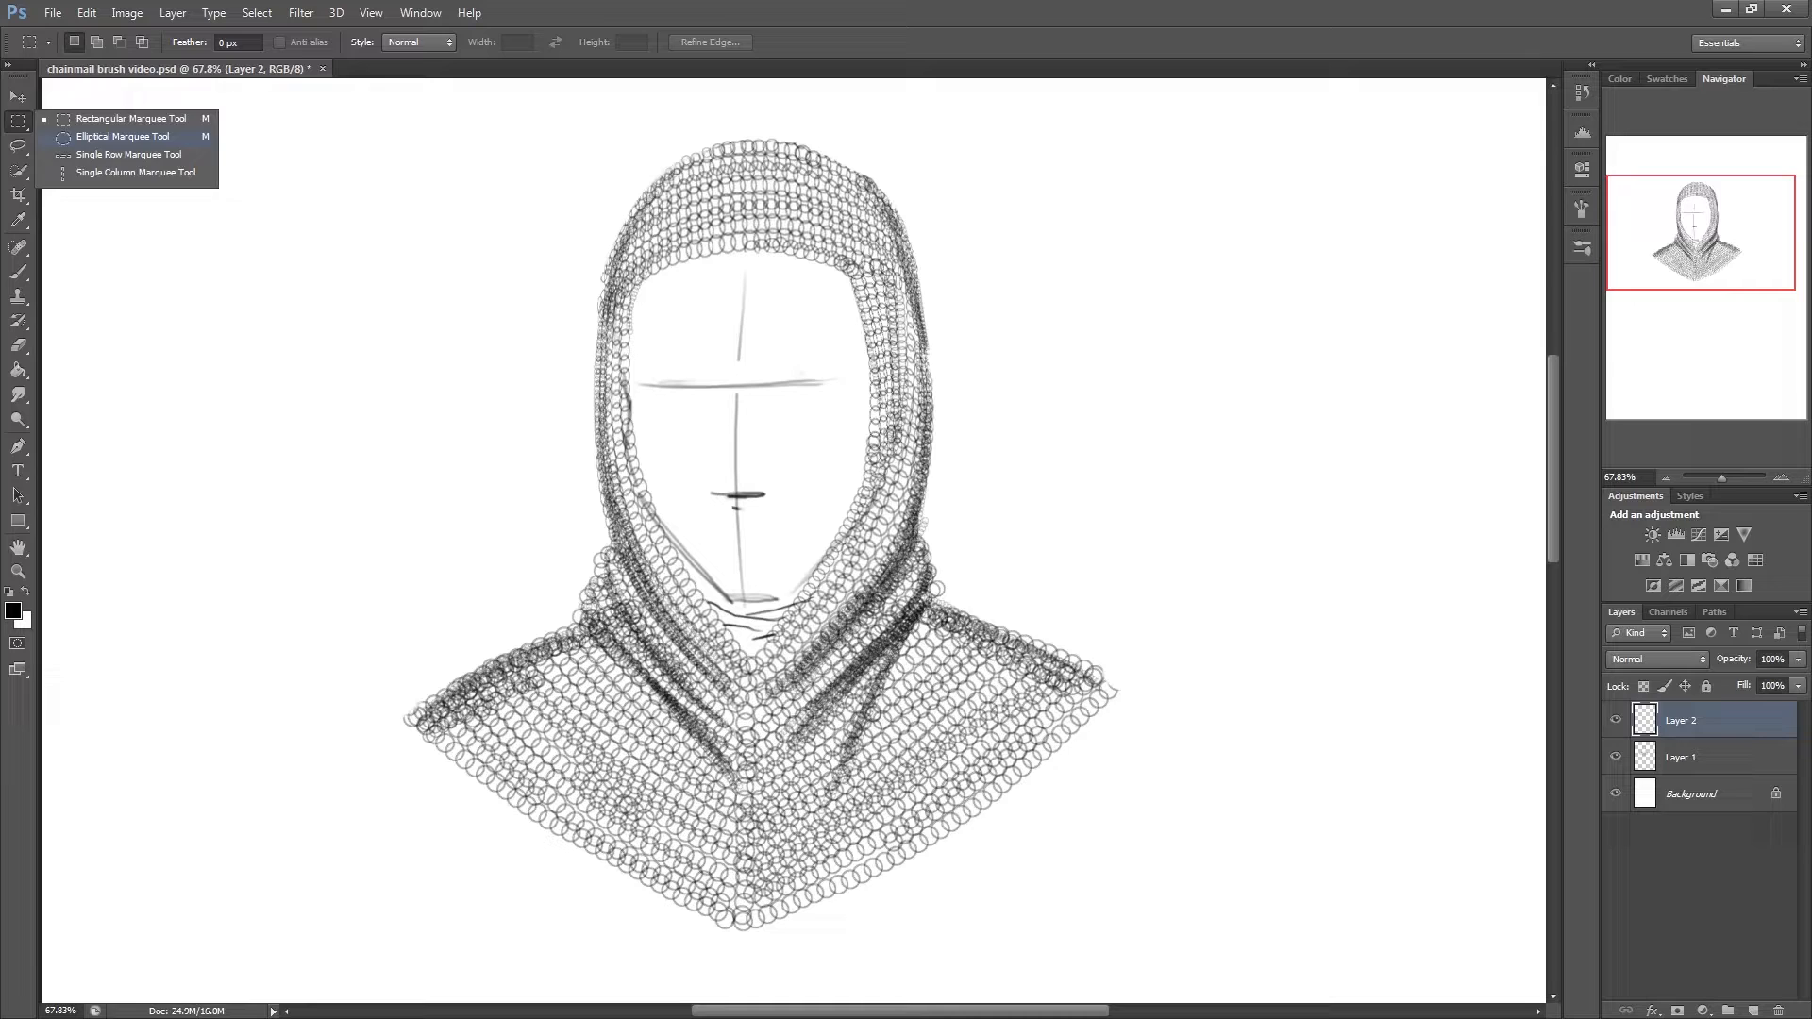
left_click(121, 136)
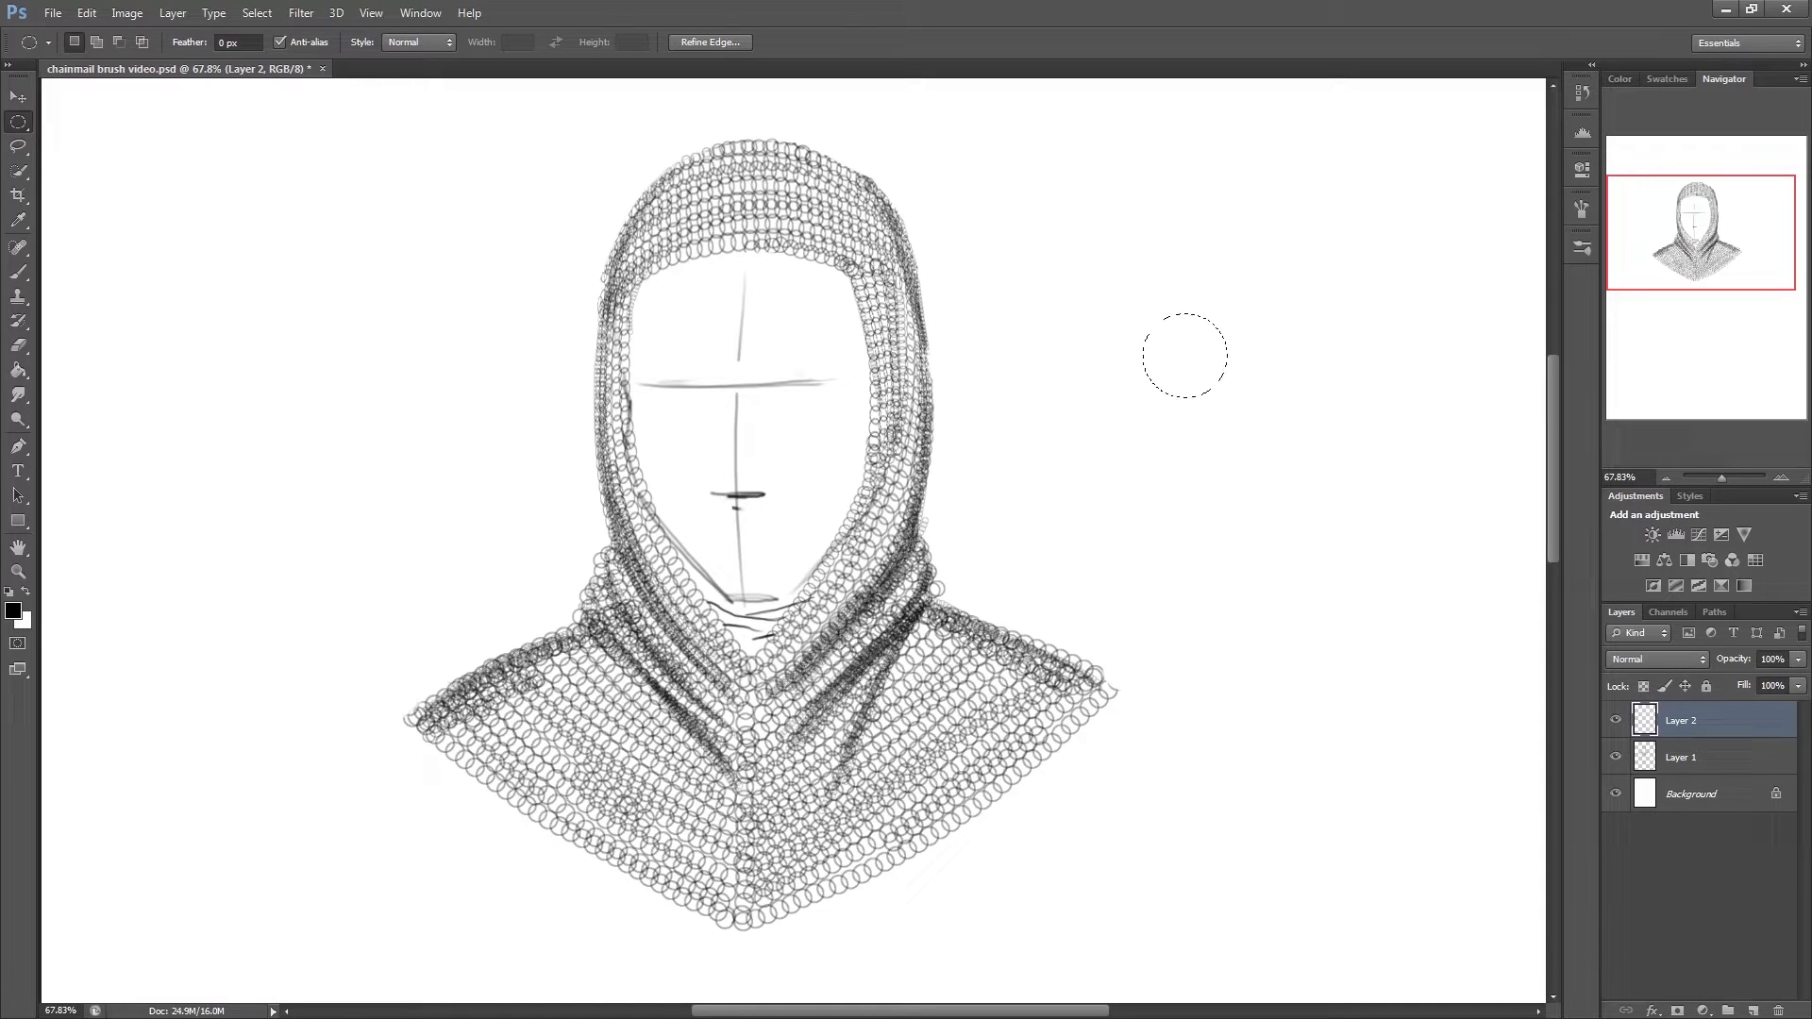
- Stroke the circular selection with a 10 px black centered outline to form one ring
right_click(1185, 357)
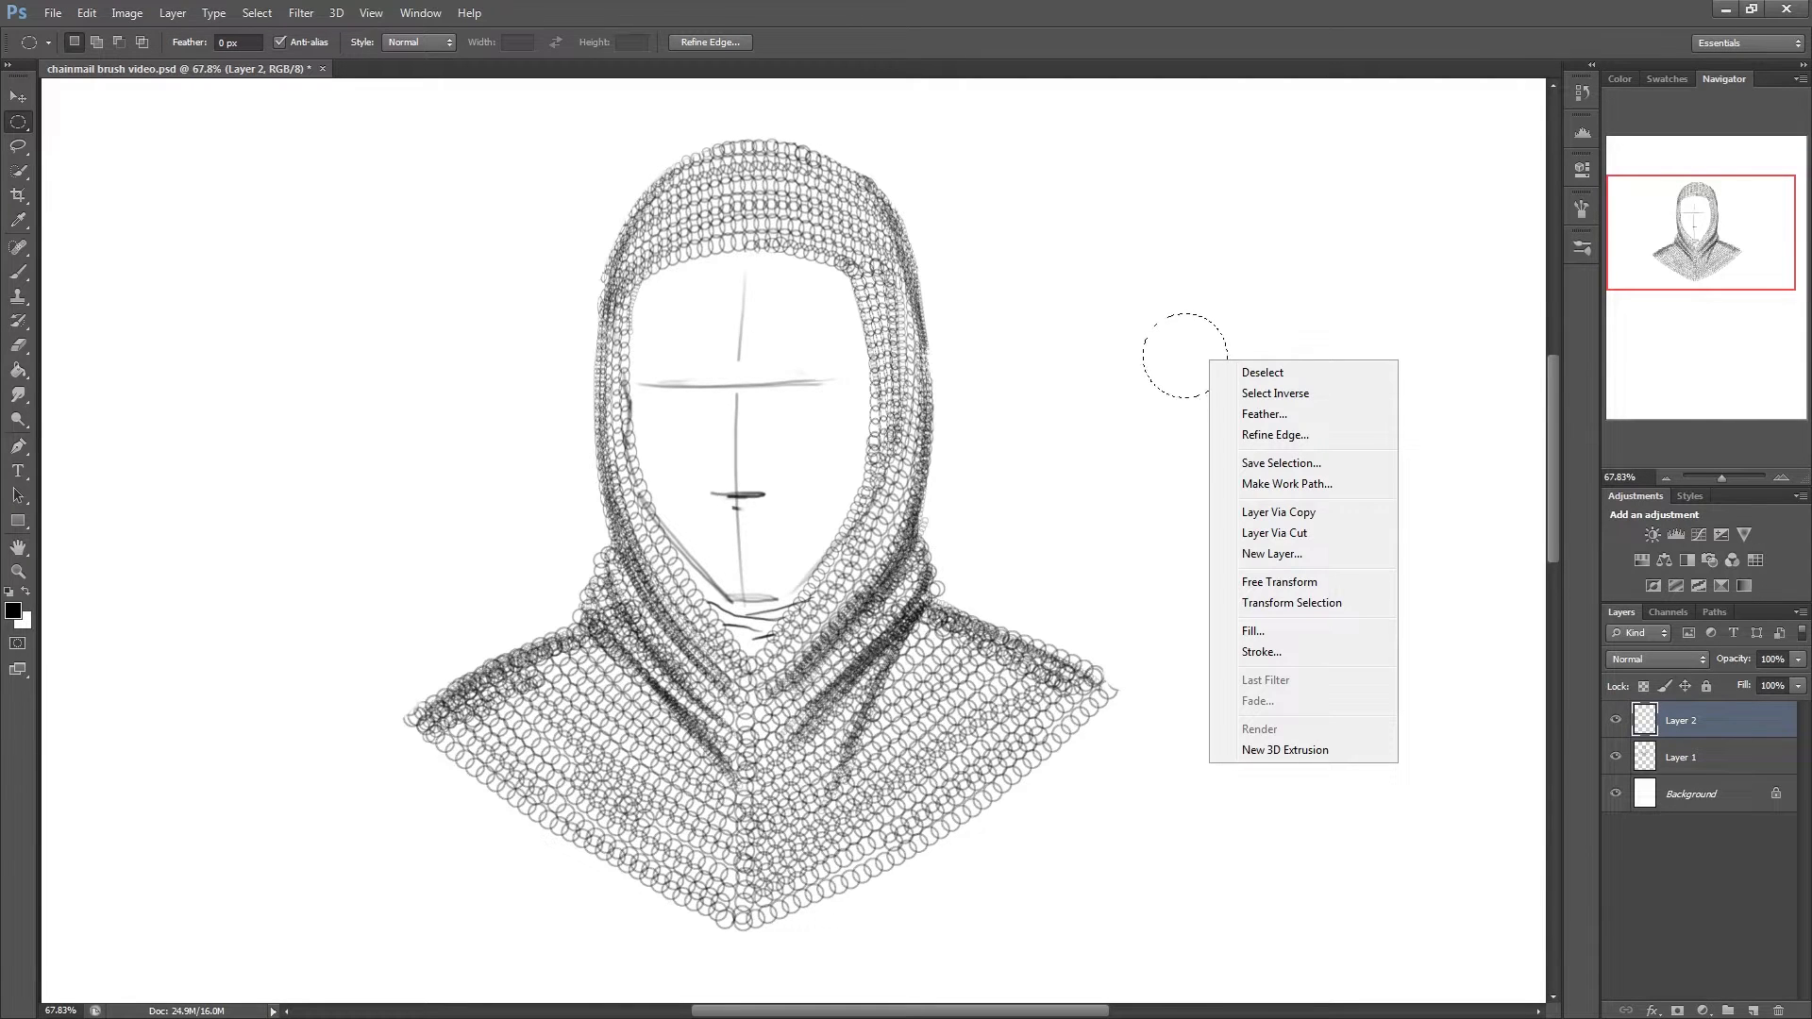
left_click(1260, 651)
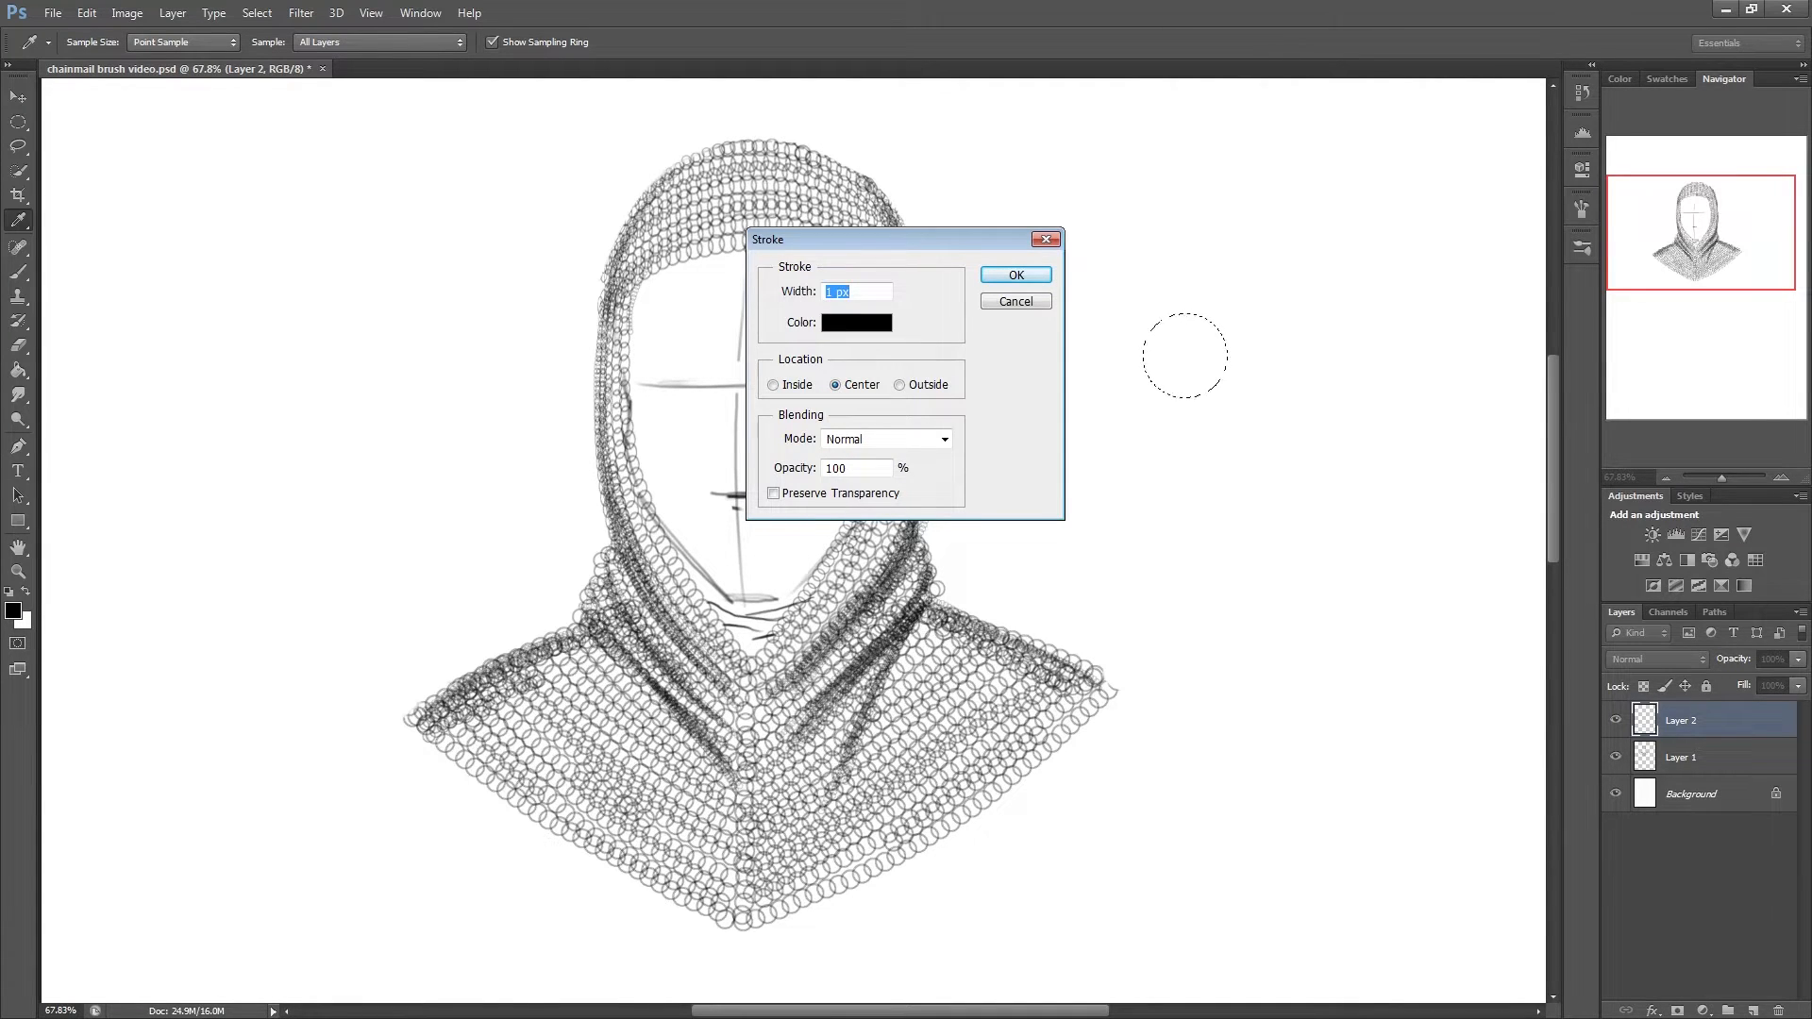
type("10")
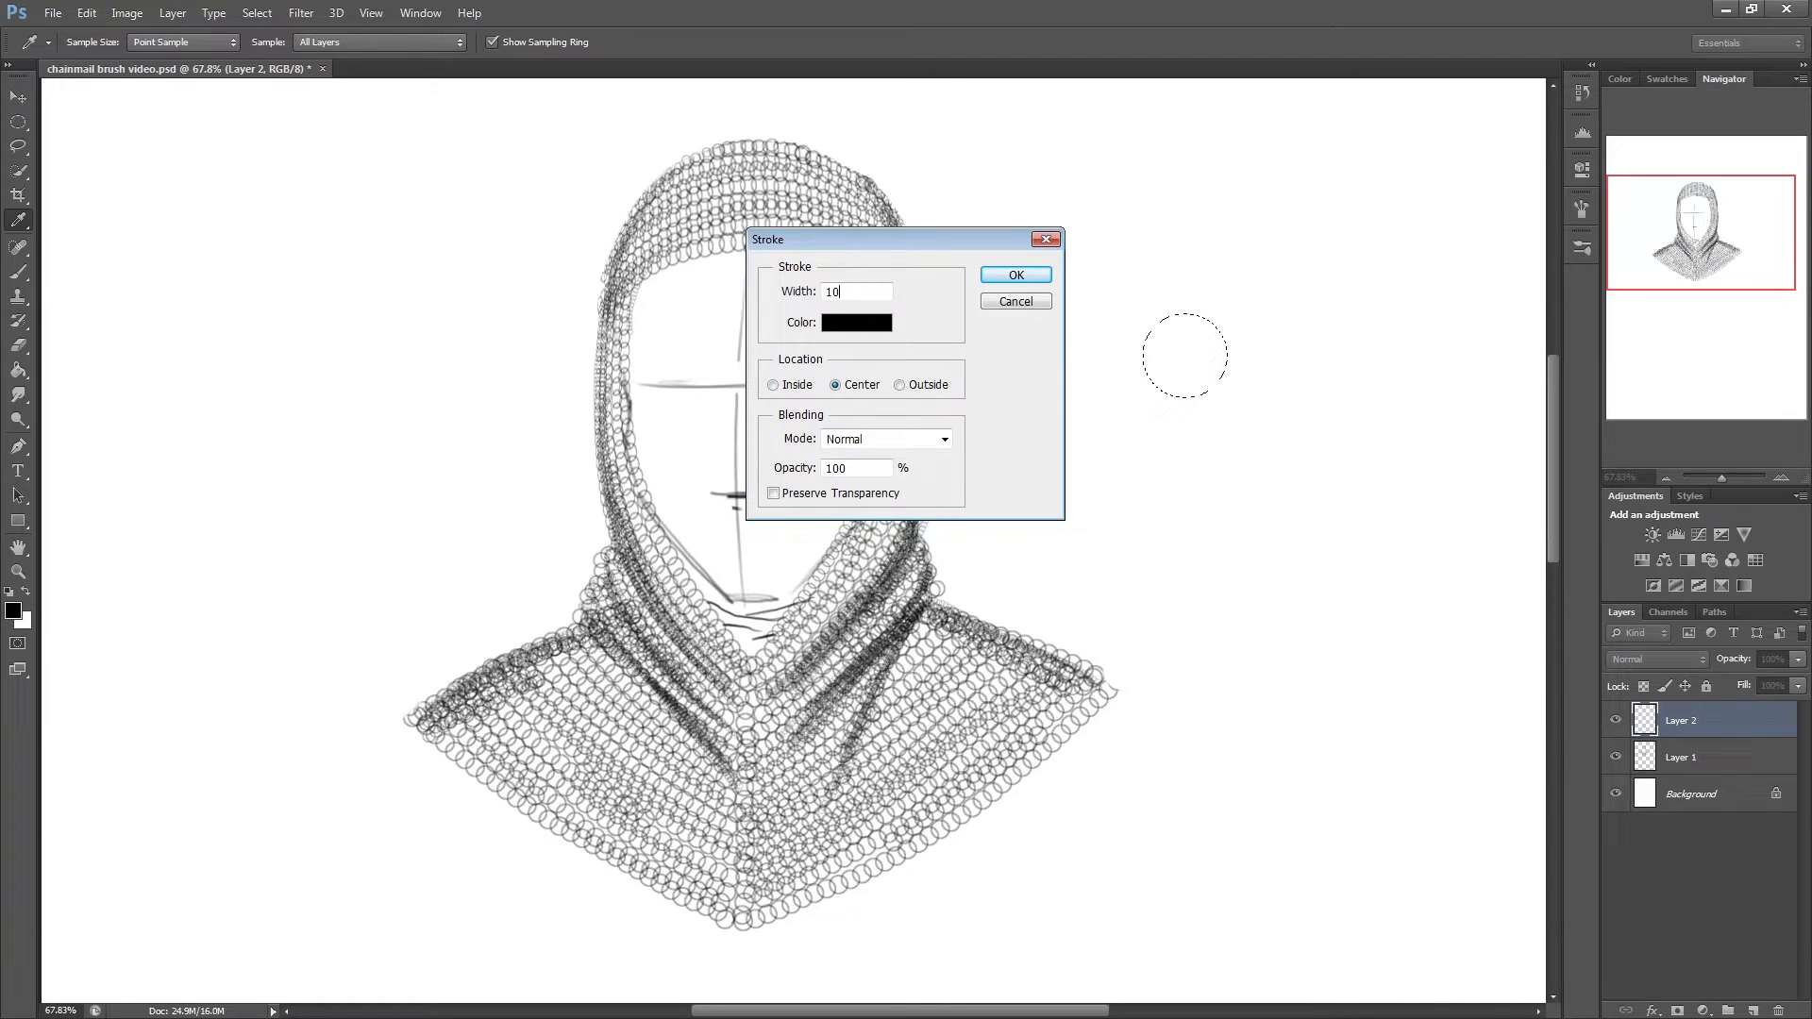
left_click(1013, 276)
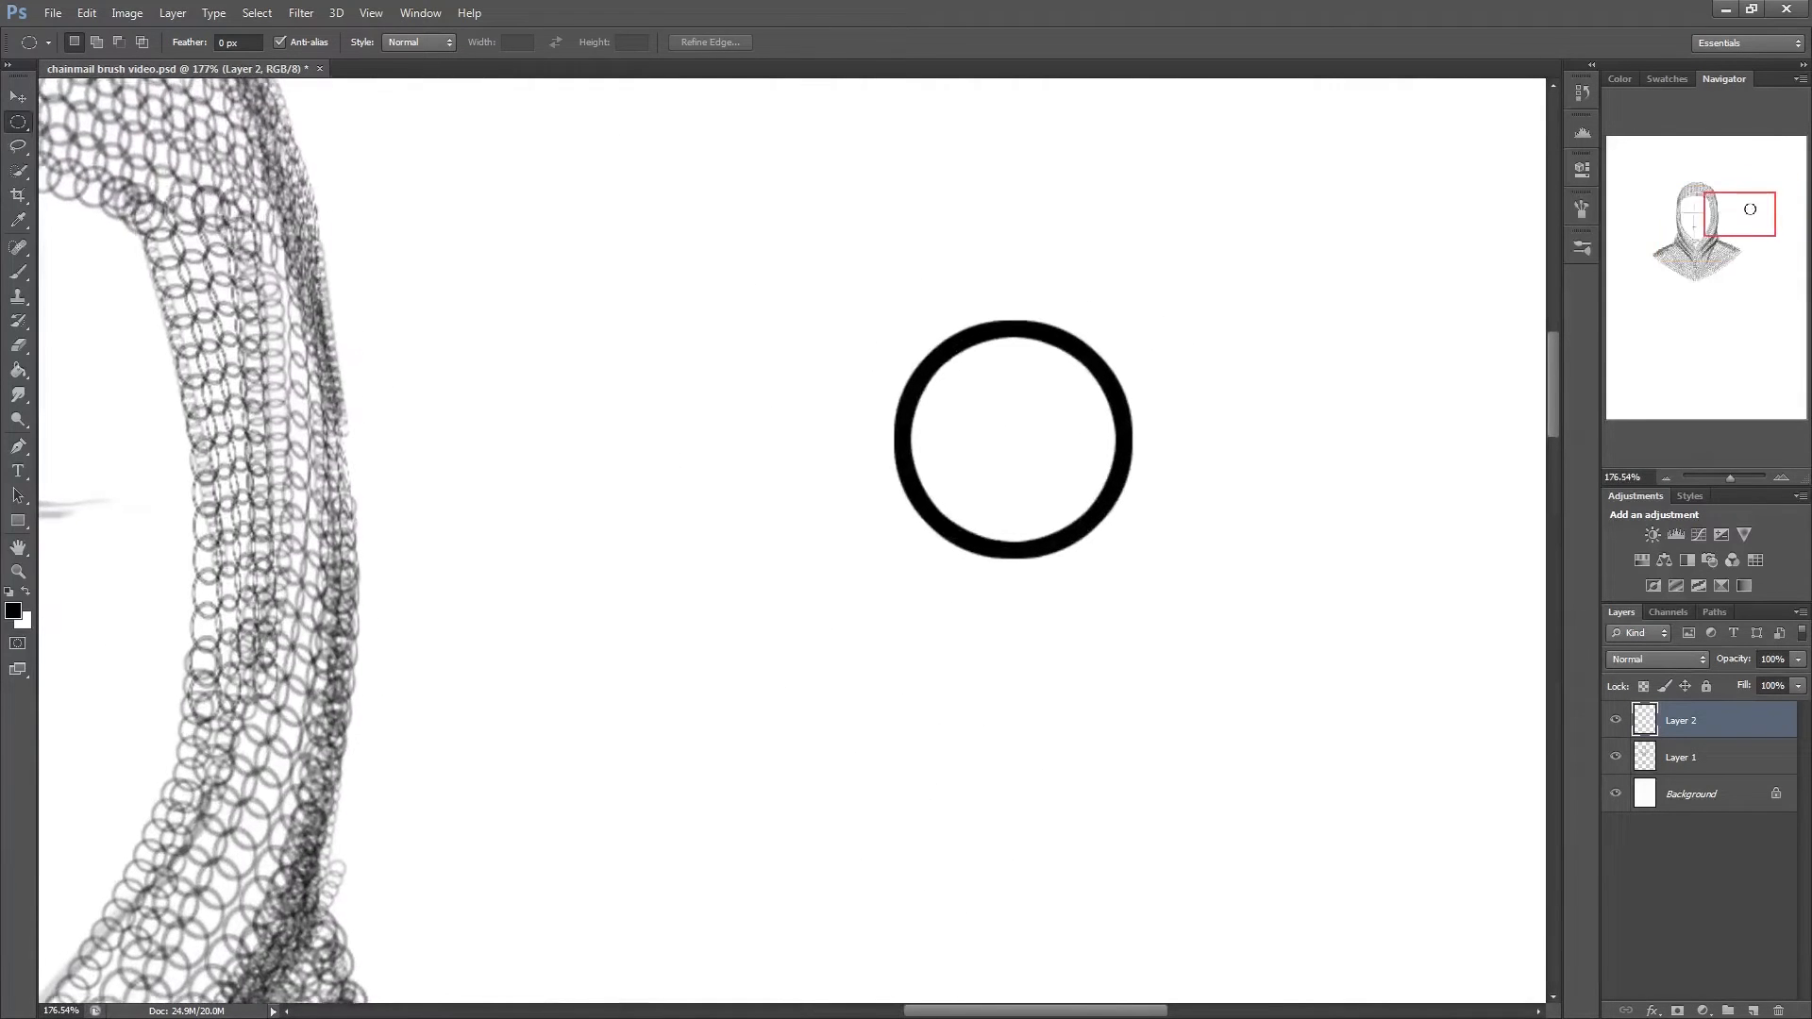
- Select the black ring rectangularly and save it via Edit > Define Brush Preset
left_click(19, 123)
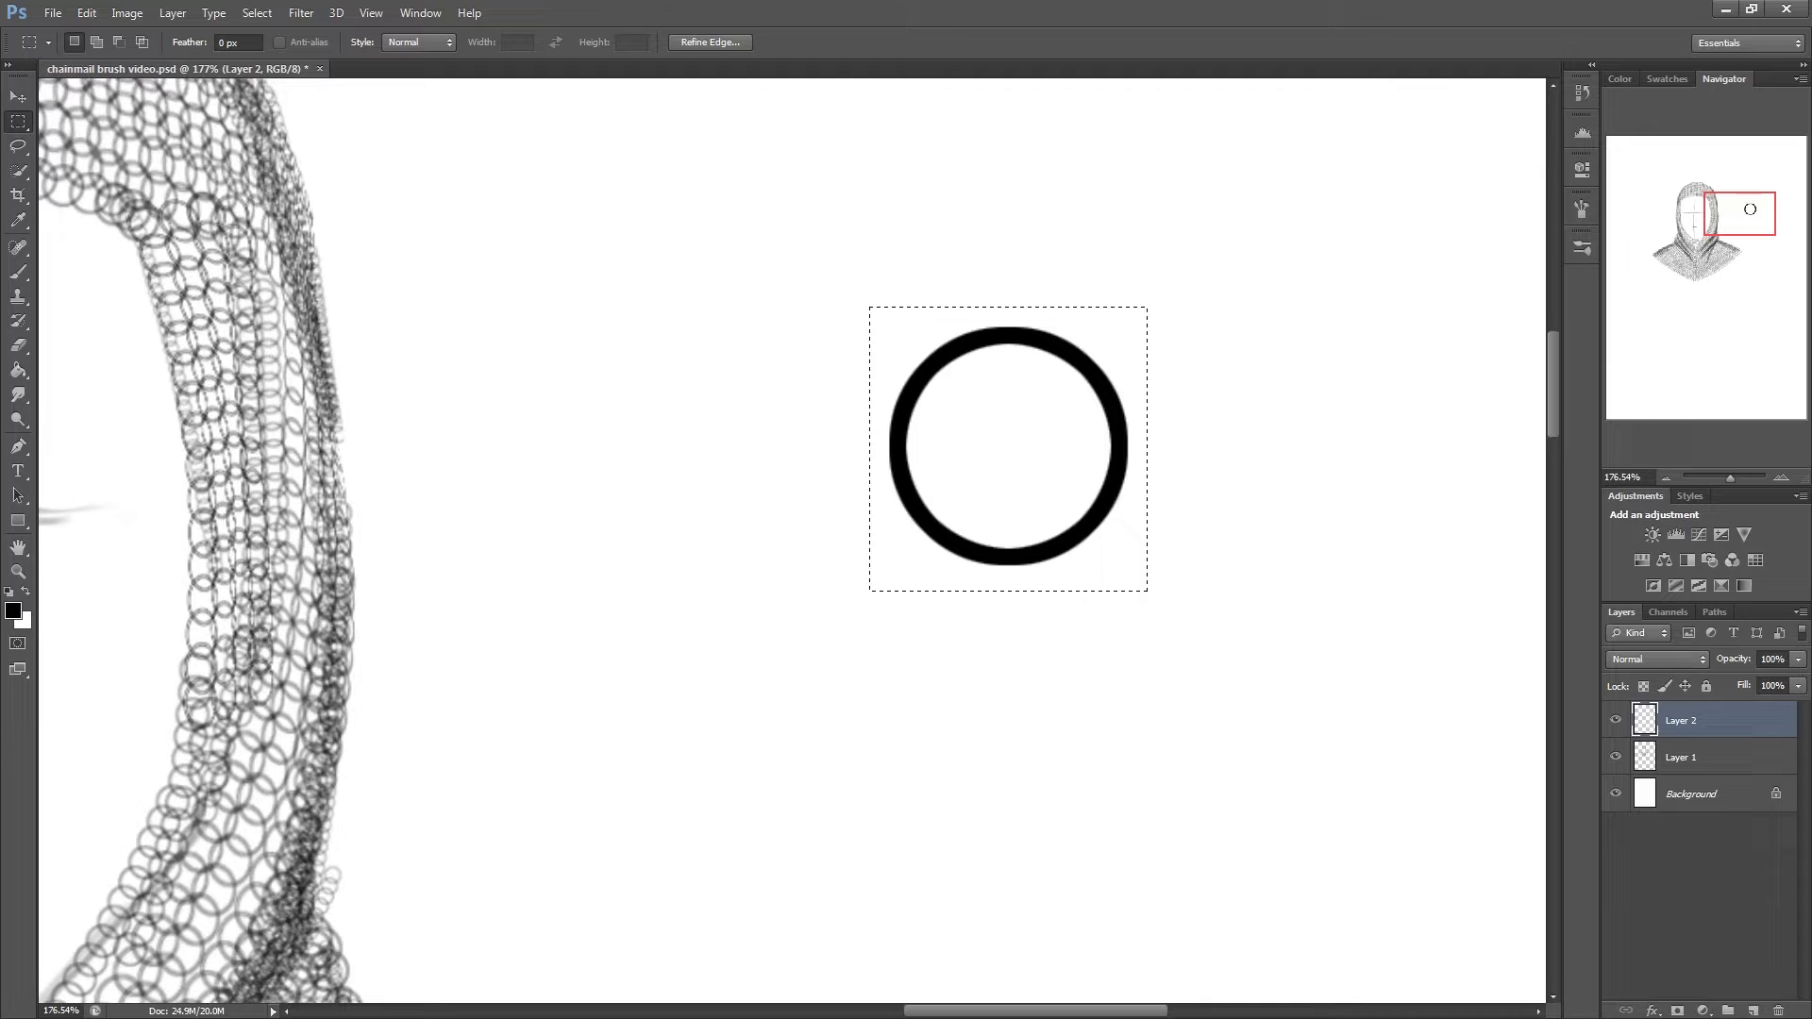
left_click(85, 13)
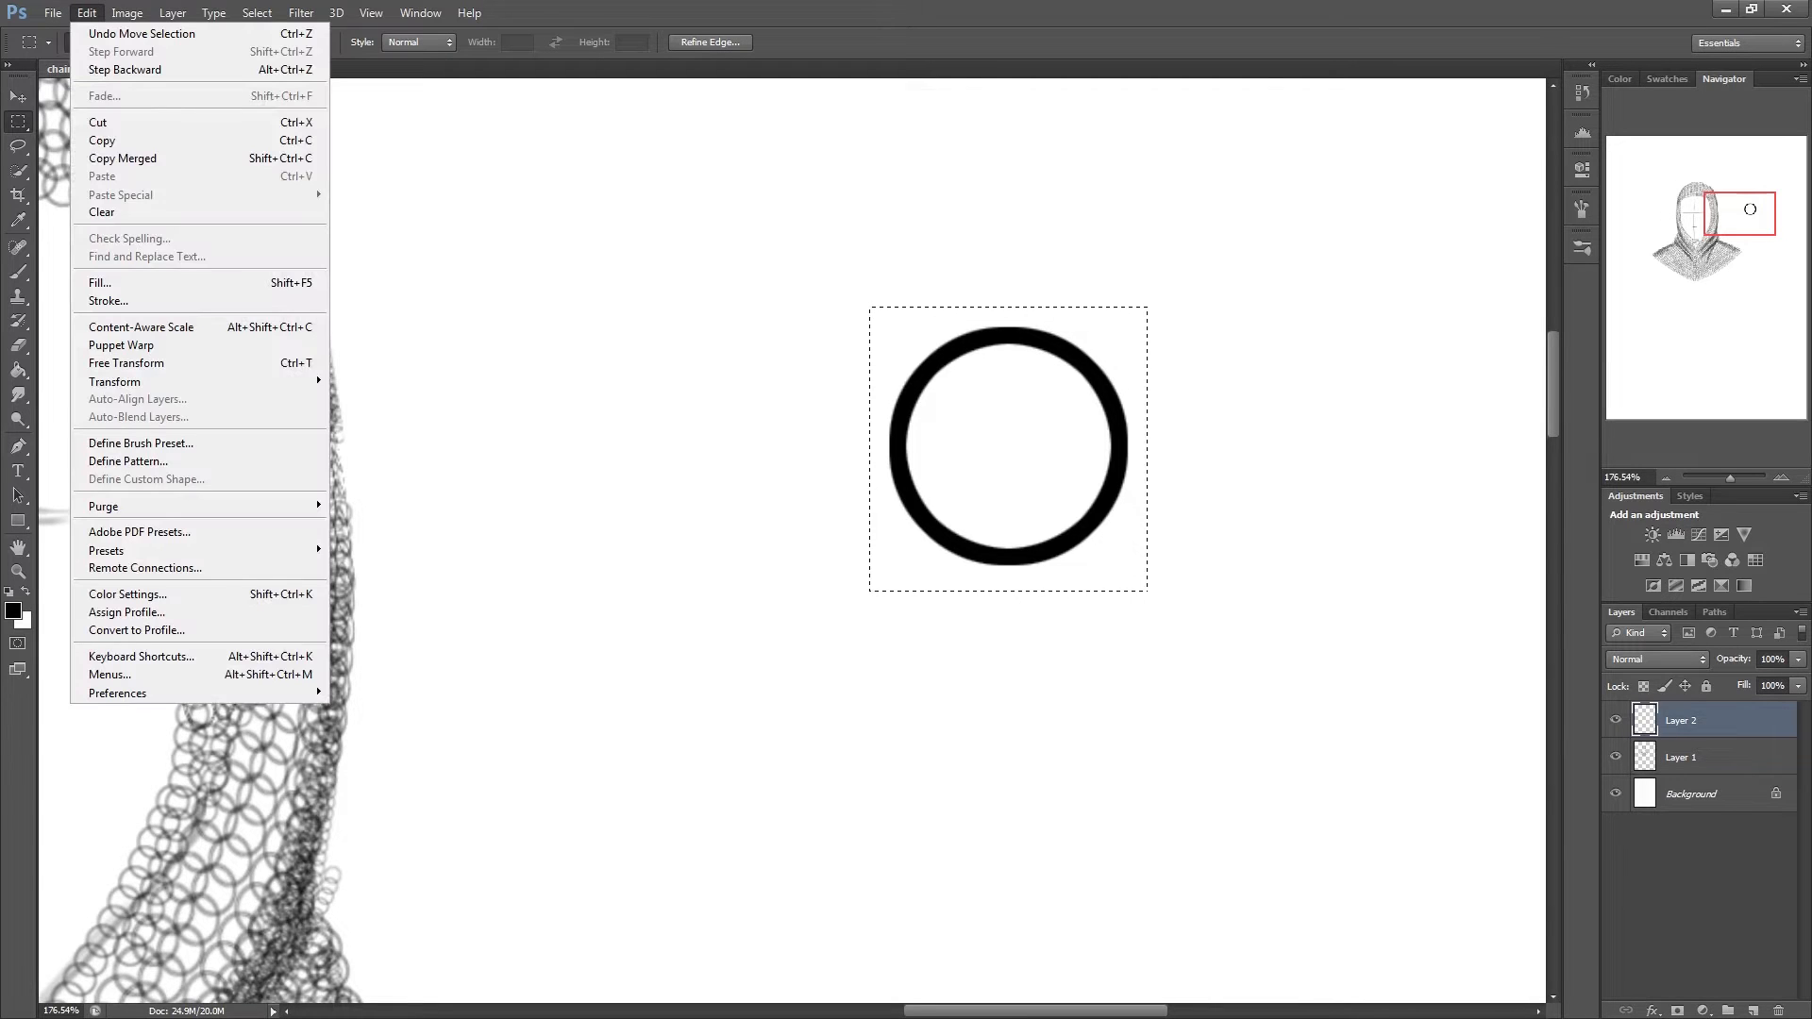
mouse_move(140, 442)
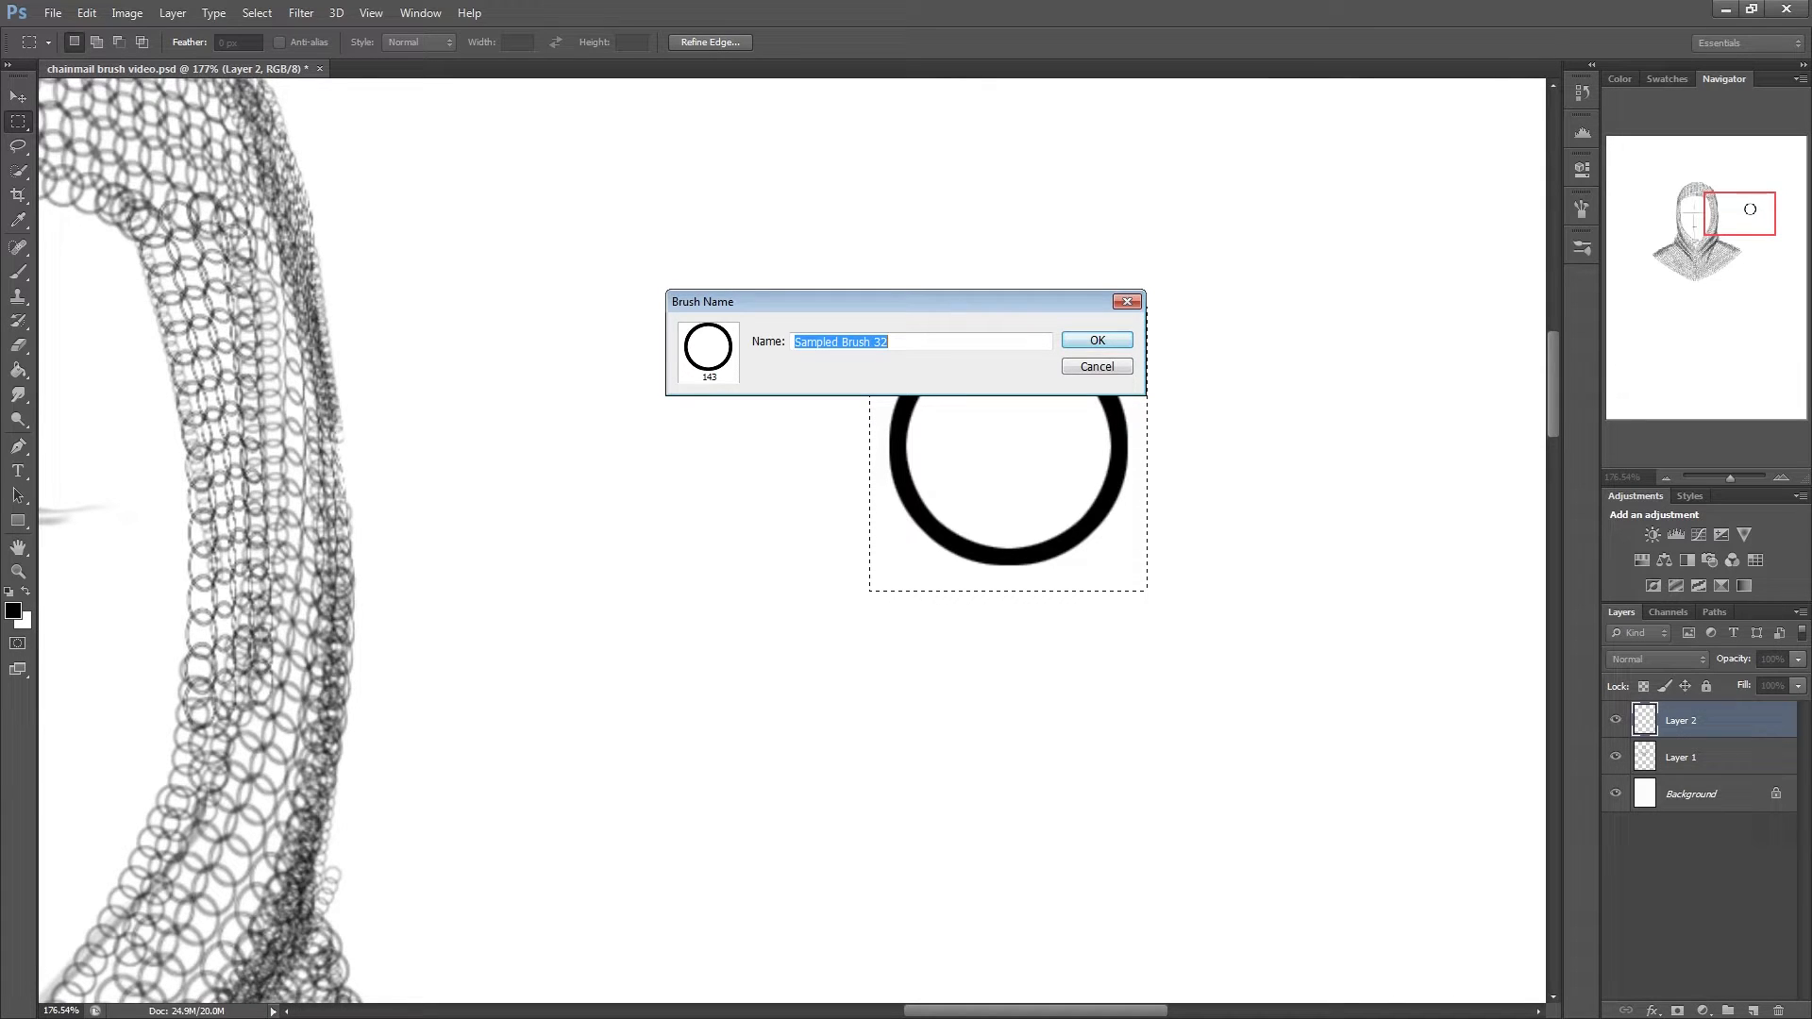
left_click(1093, 339)
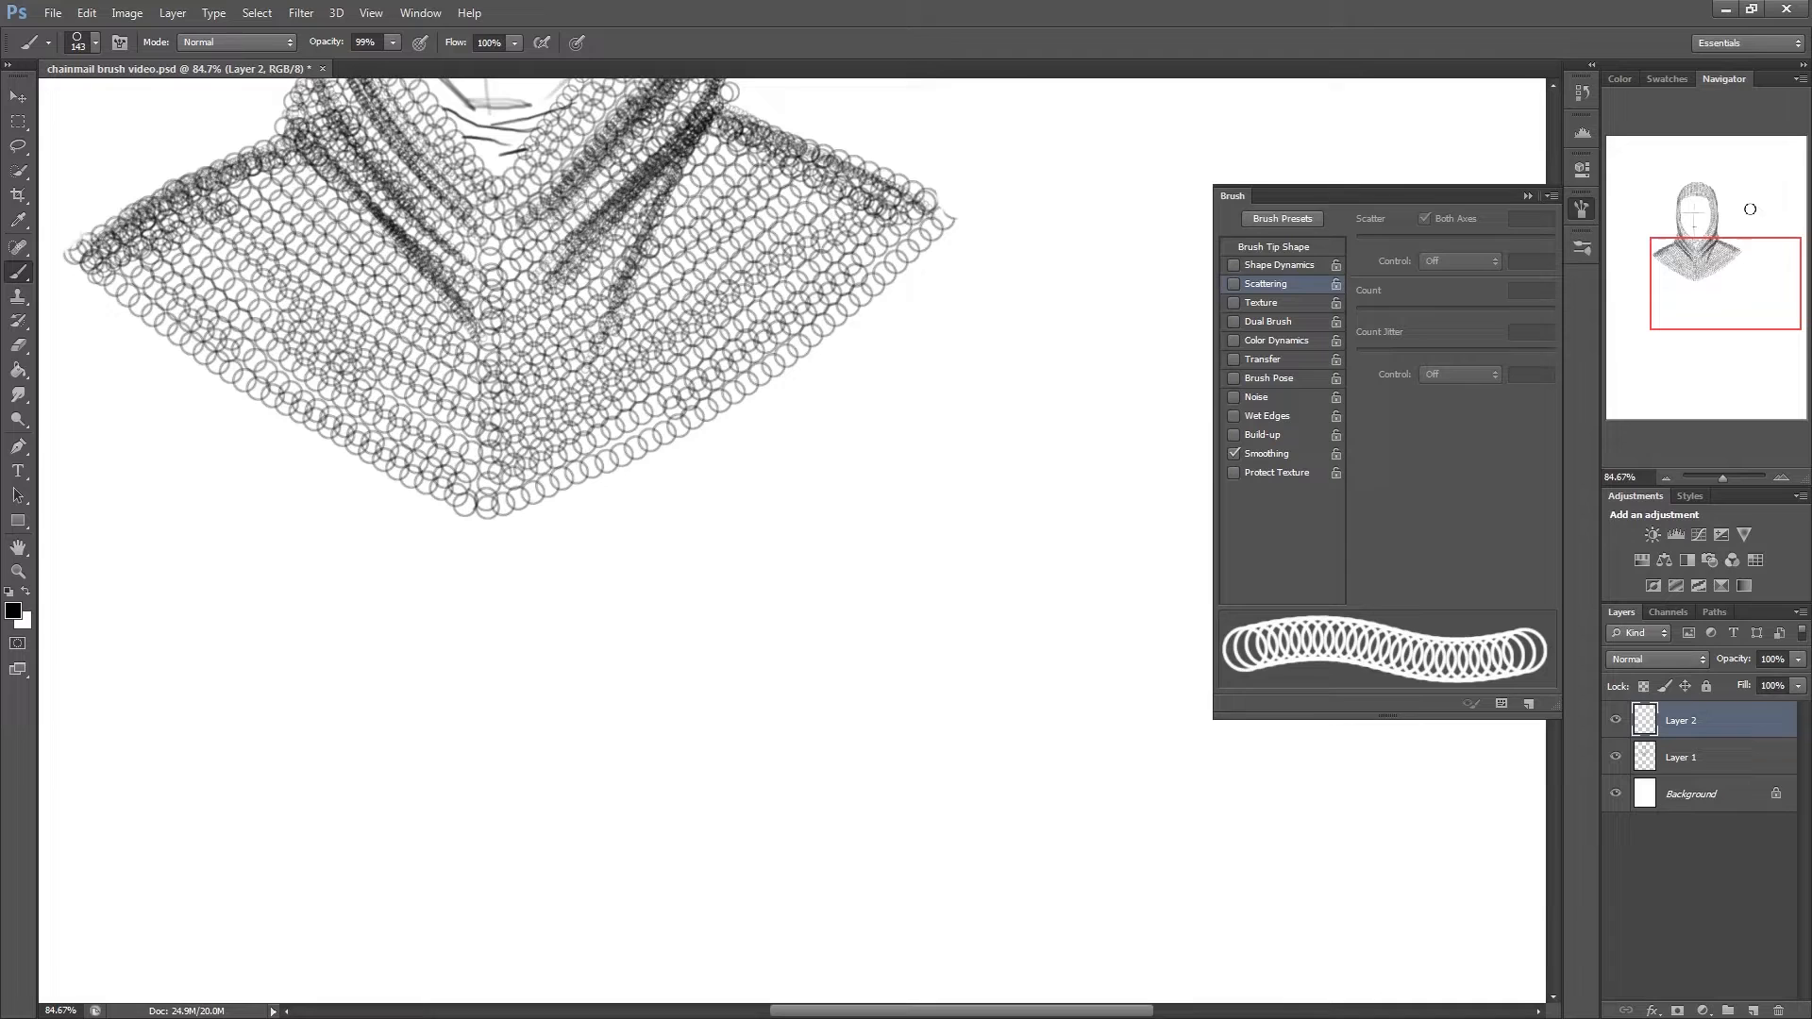
- Set the ring brush's Brush Tip Shape spacing to about 70% and paint a test patch
left_click(419, 13)
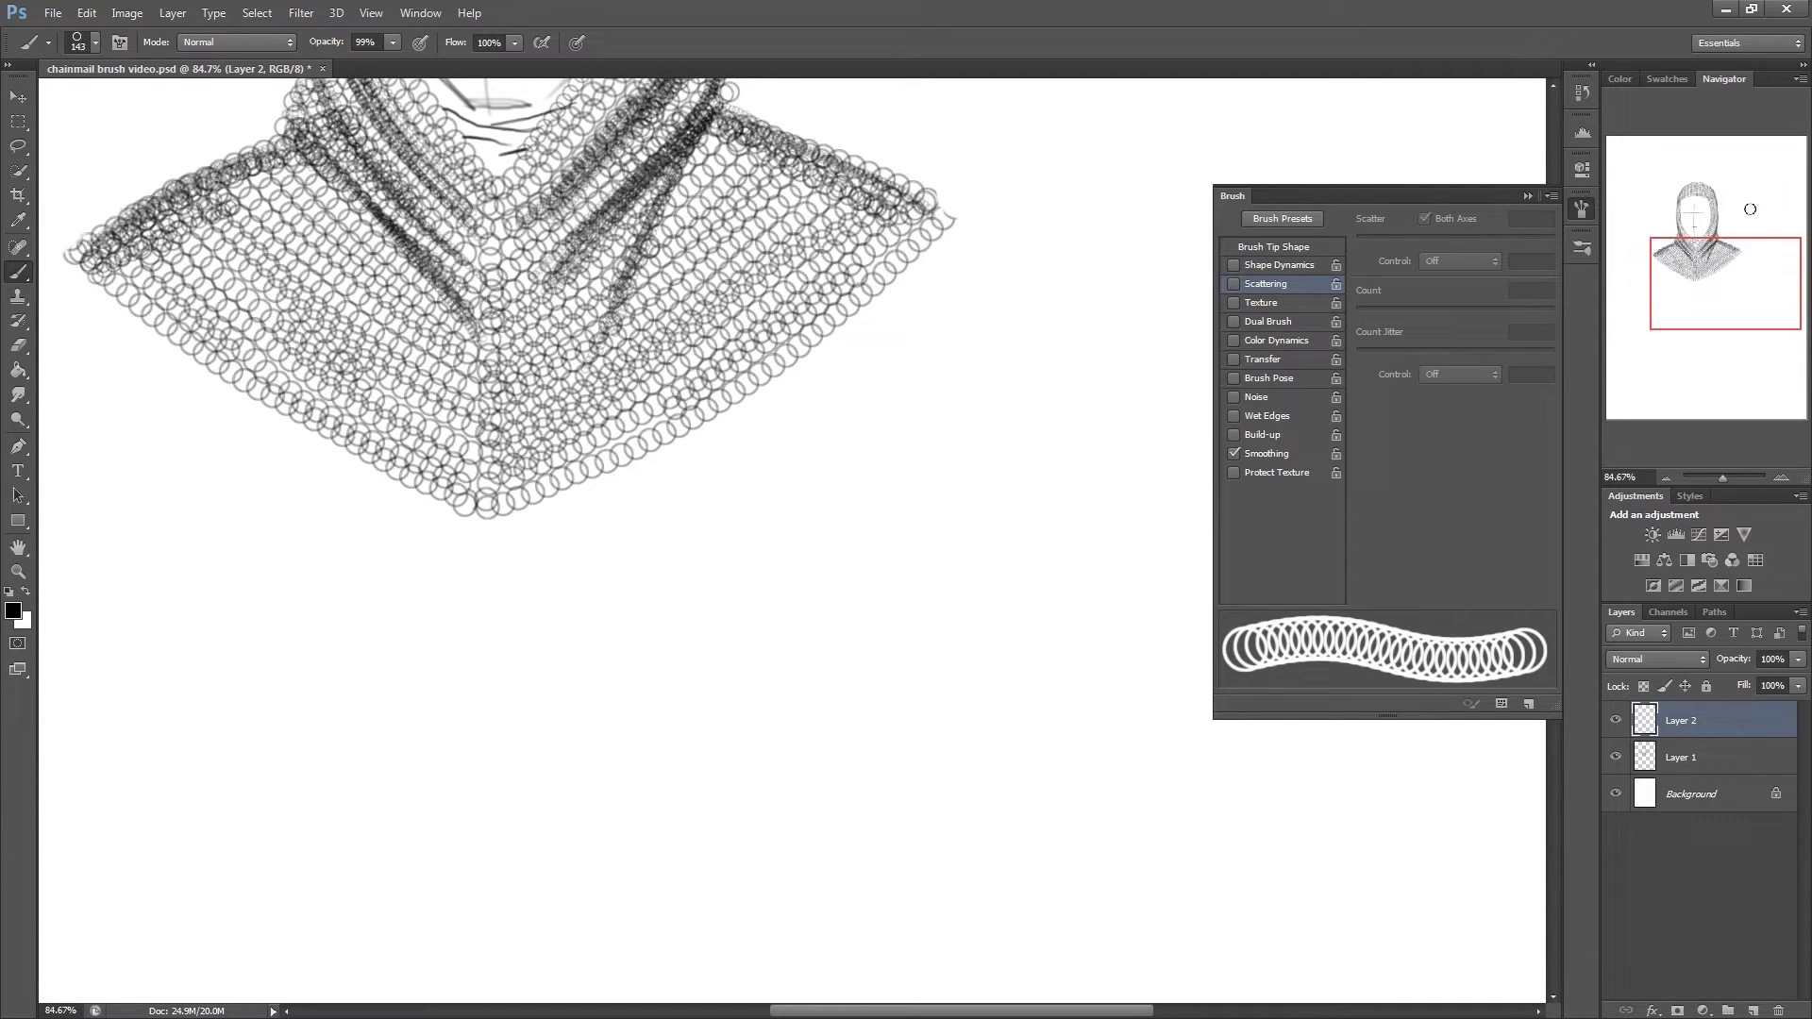
left_click(1272, 245)
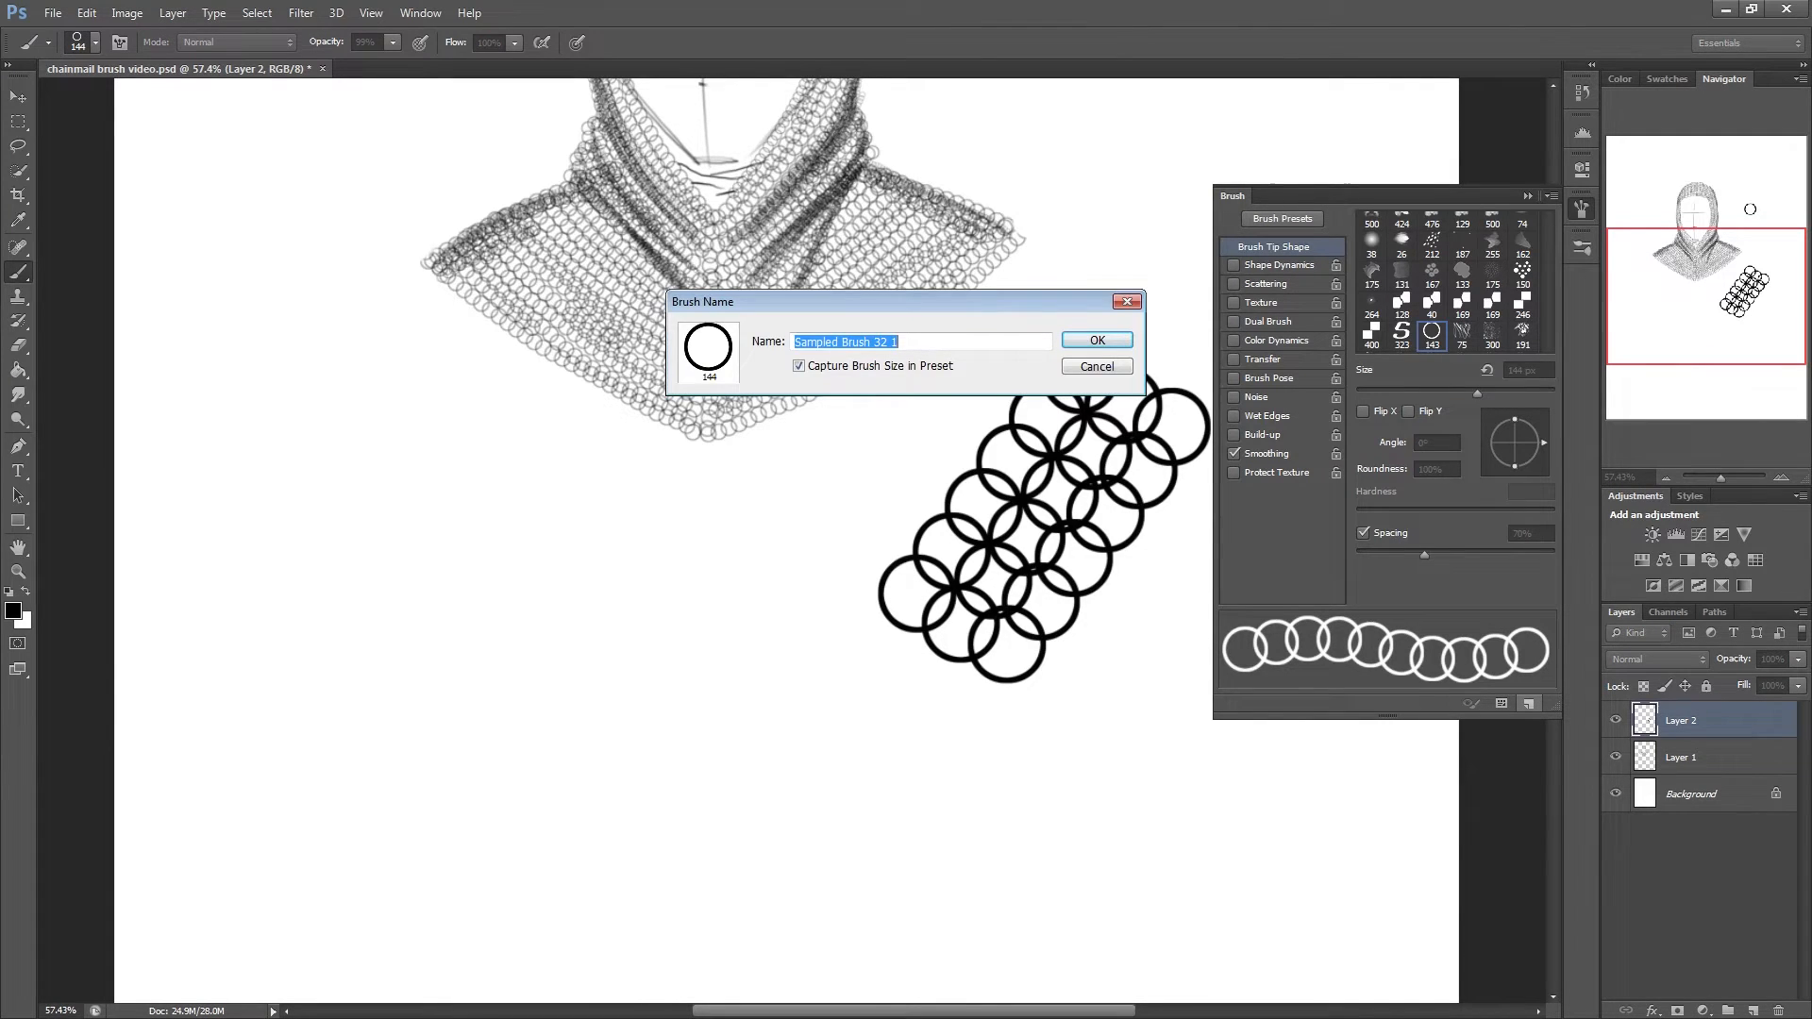
- Name the new brush preset 'chainmail ring', keeping Capture Brush Size checked
type("chainmail ring")
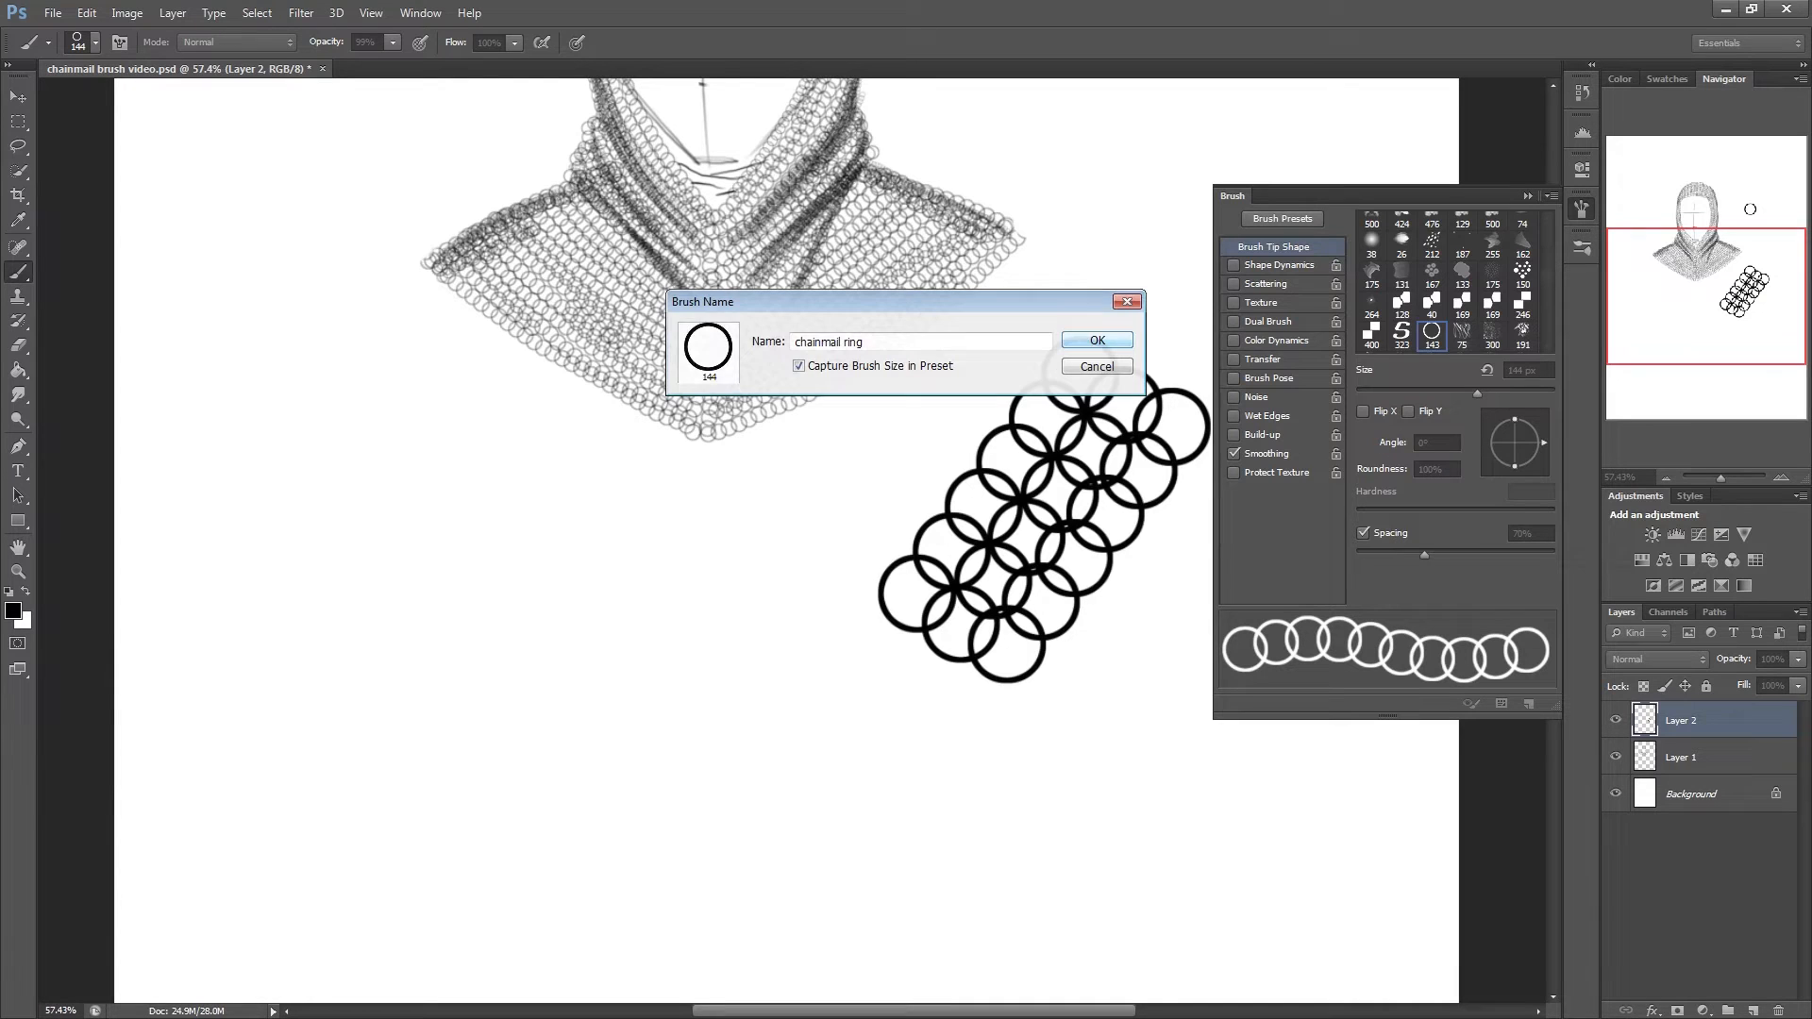
left_click(1094, 339)
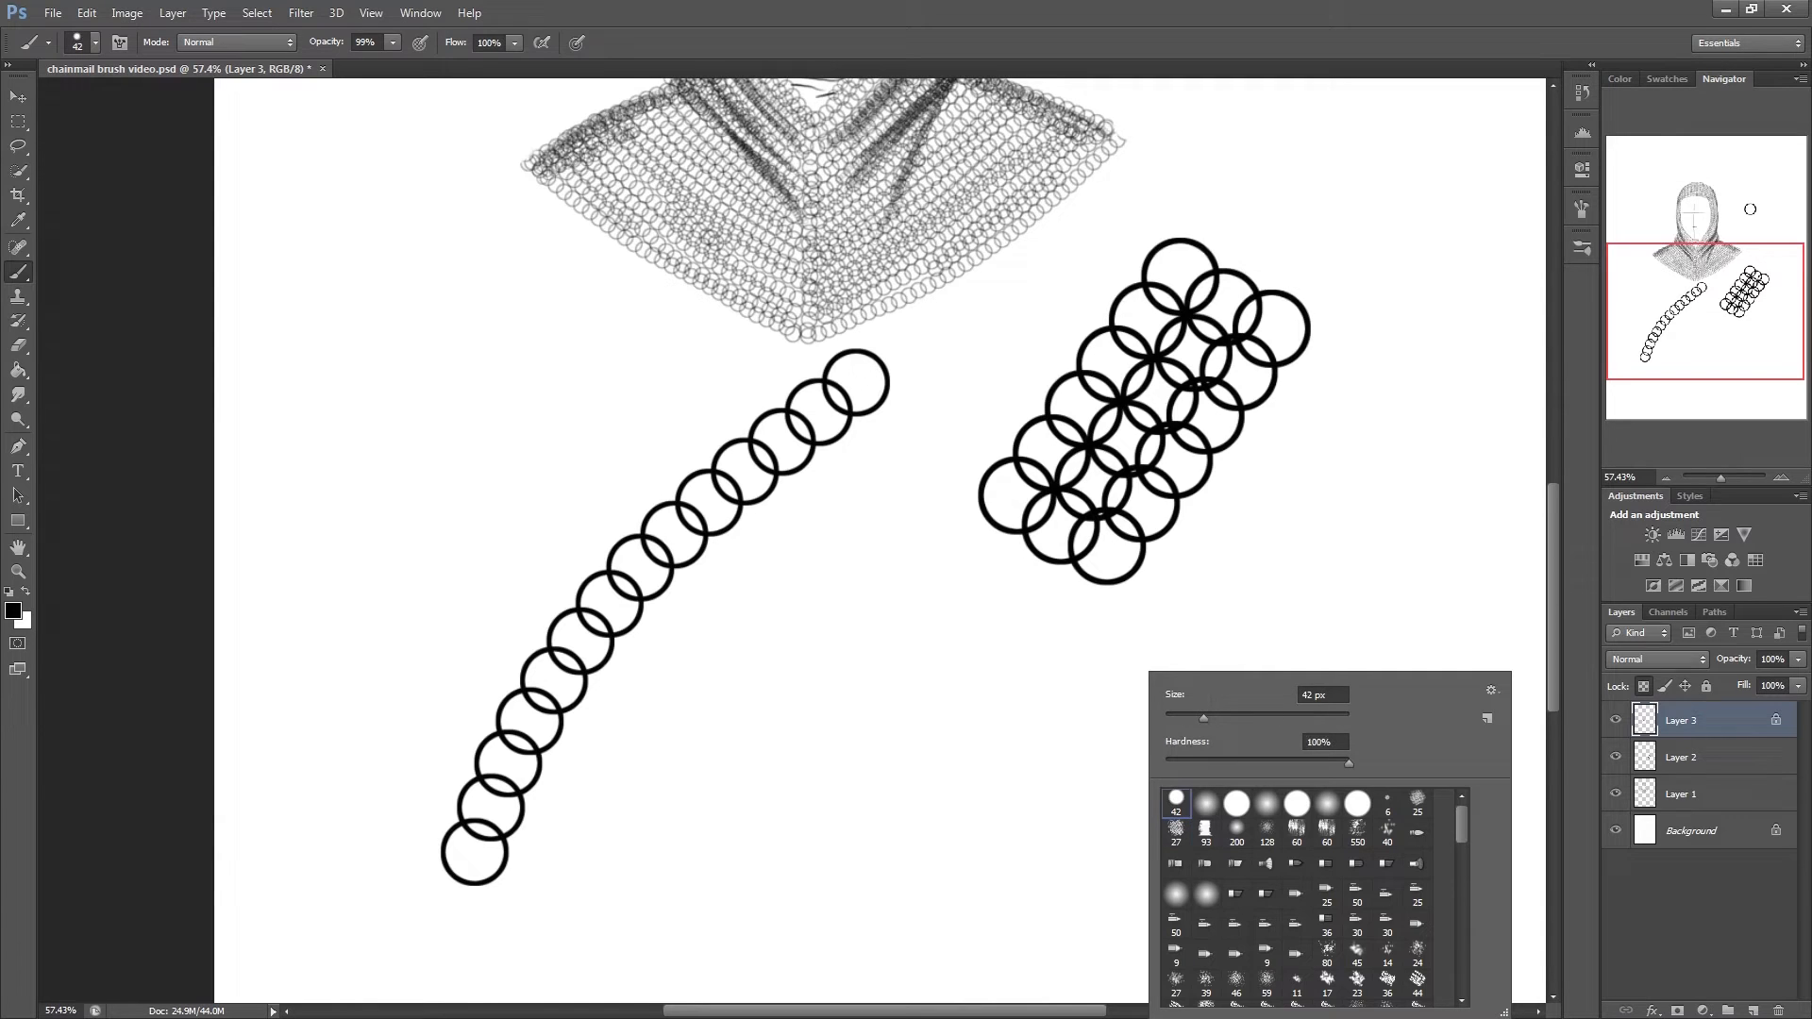
- Choose a gray foreground colour for the rings and move to the layer beneath them
left_click(13, 611)
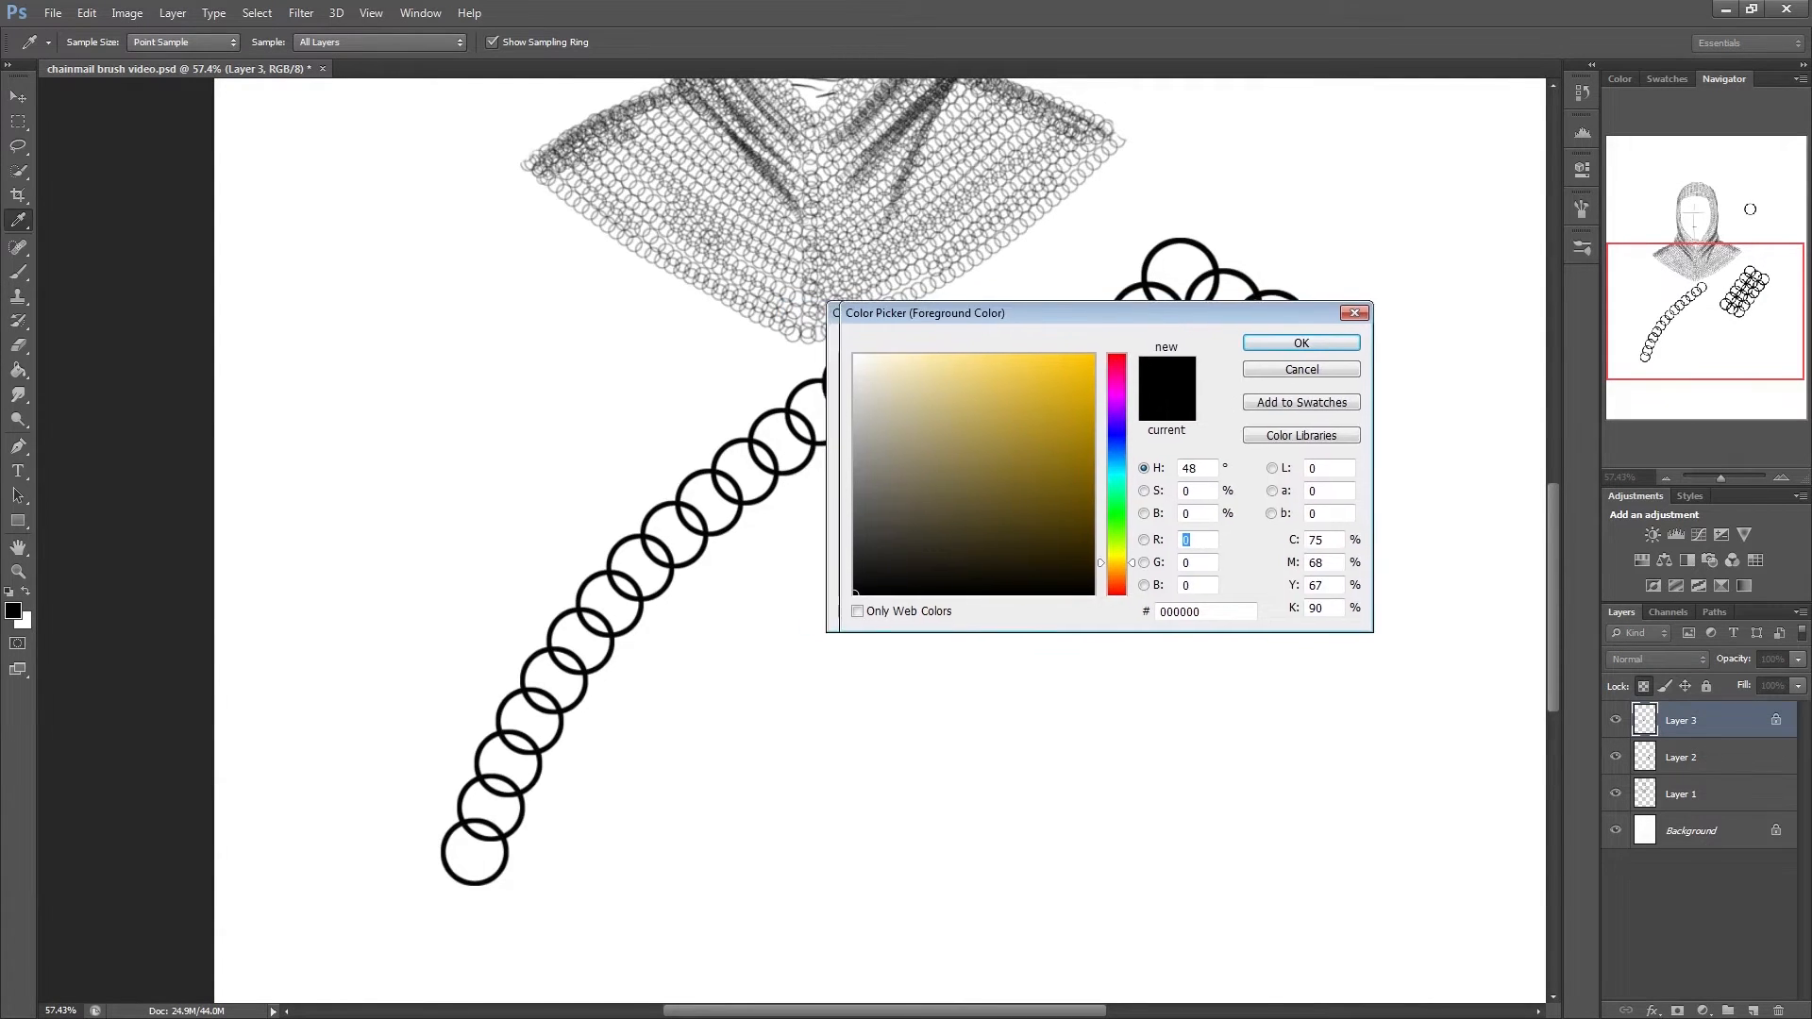
left_click(1298, 342)
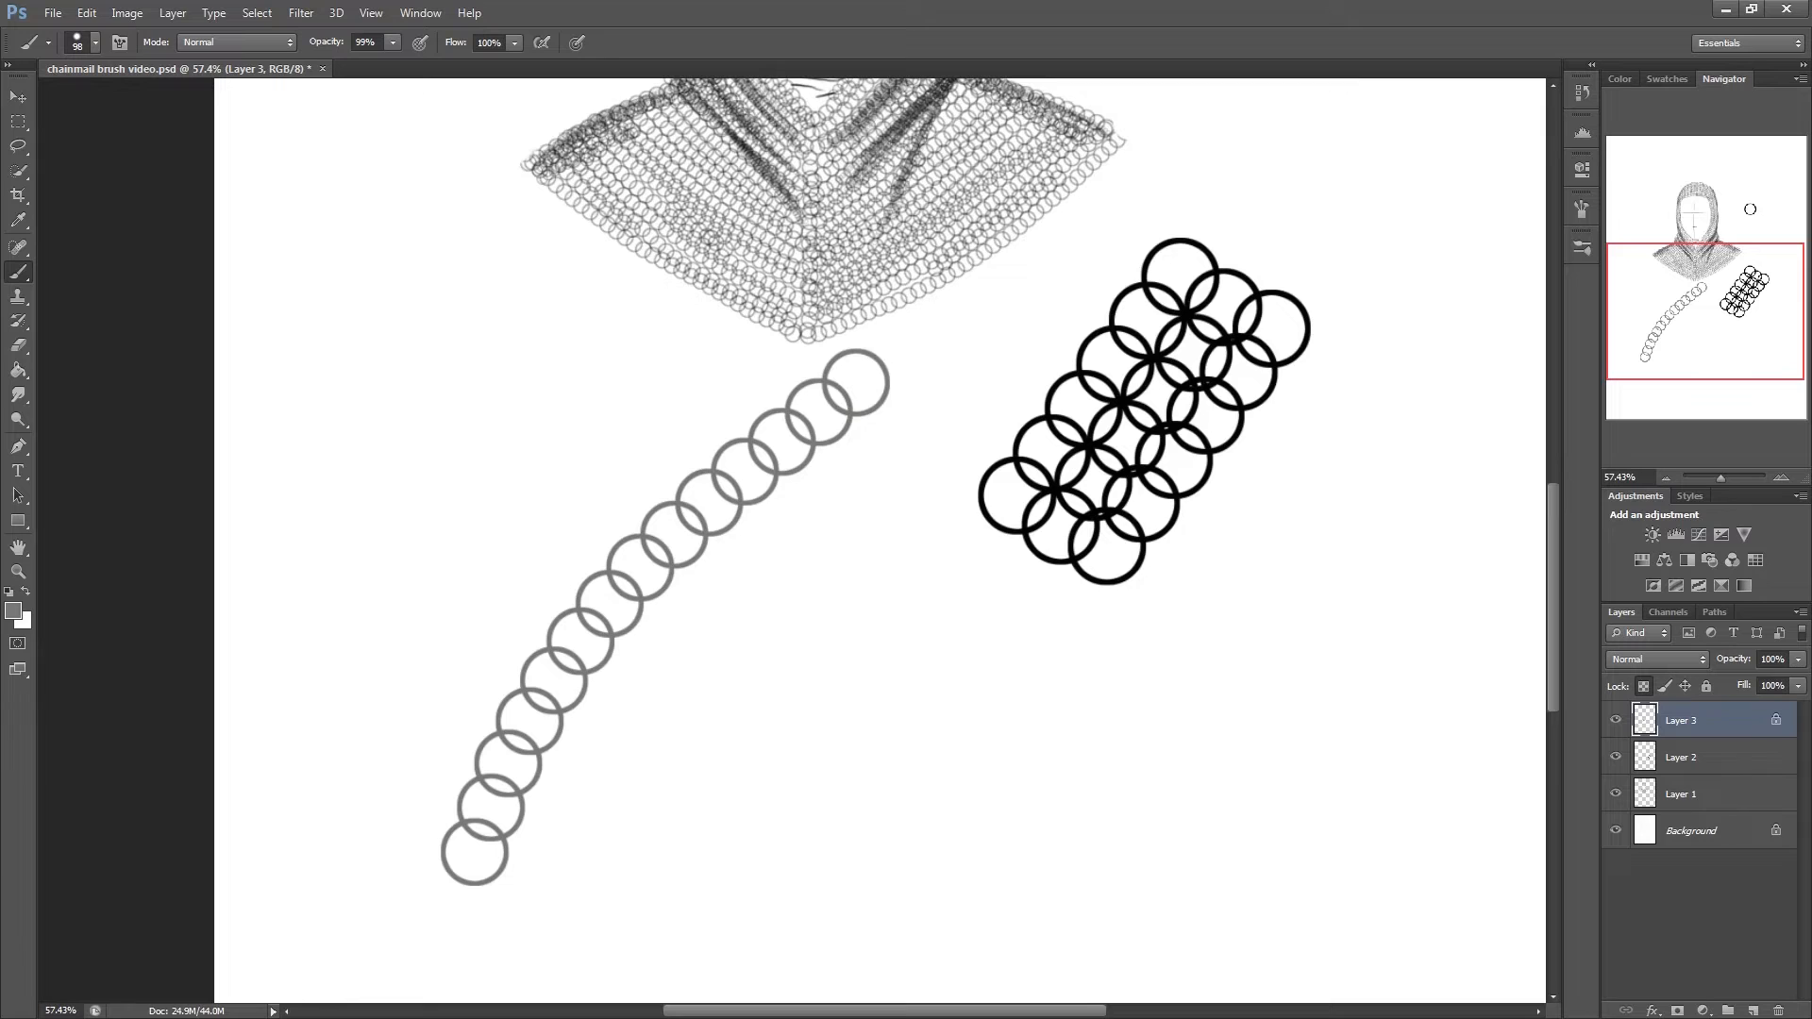
left_click(1679, 756)
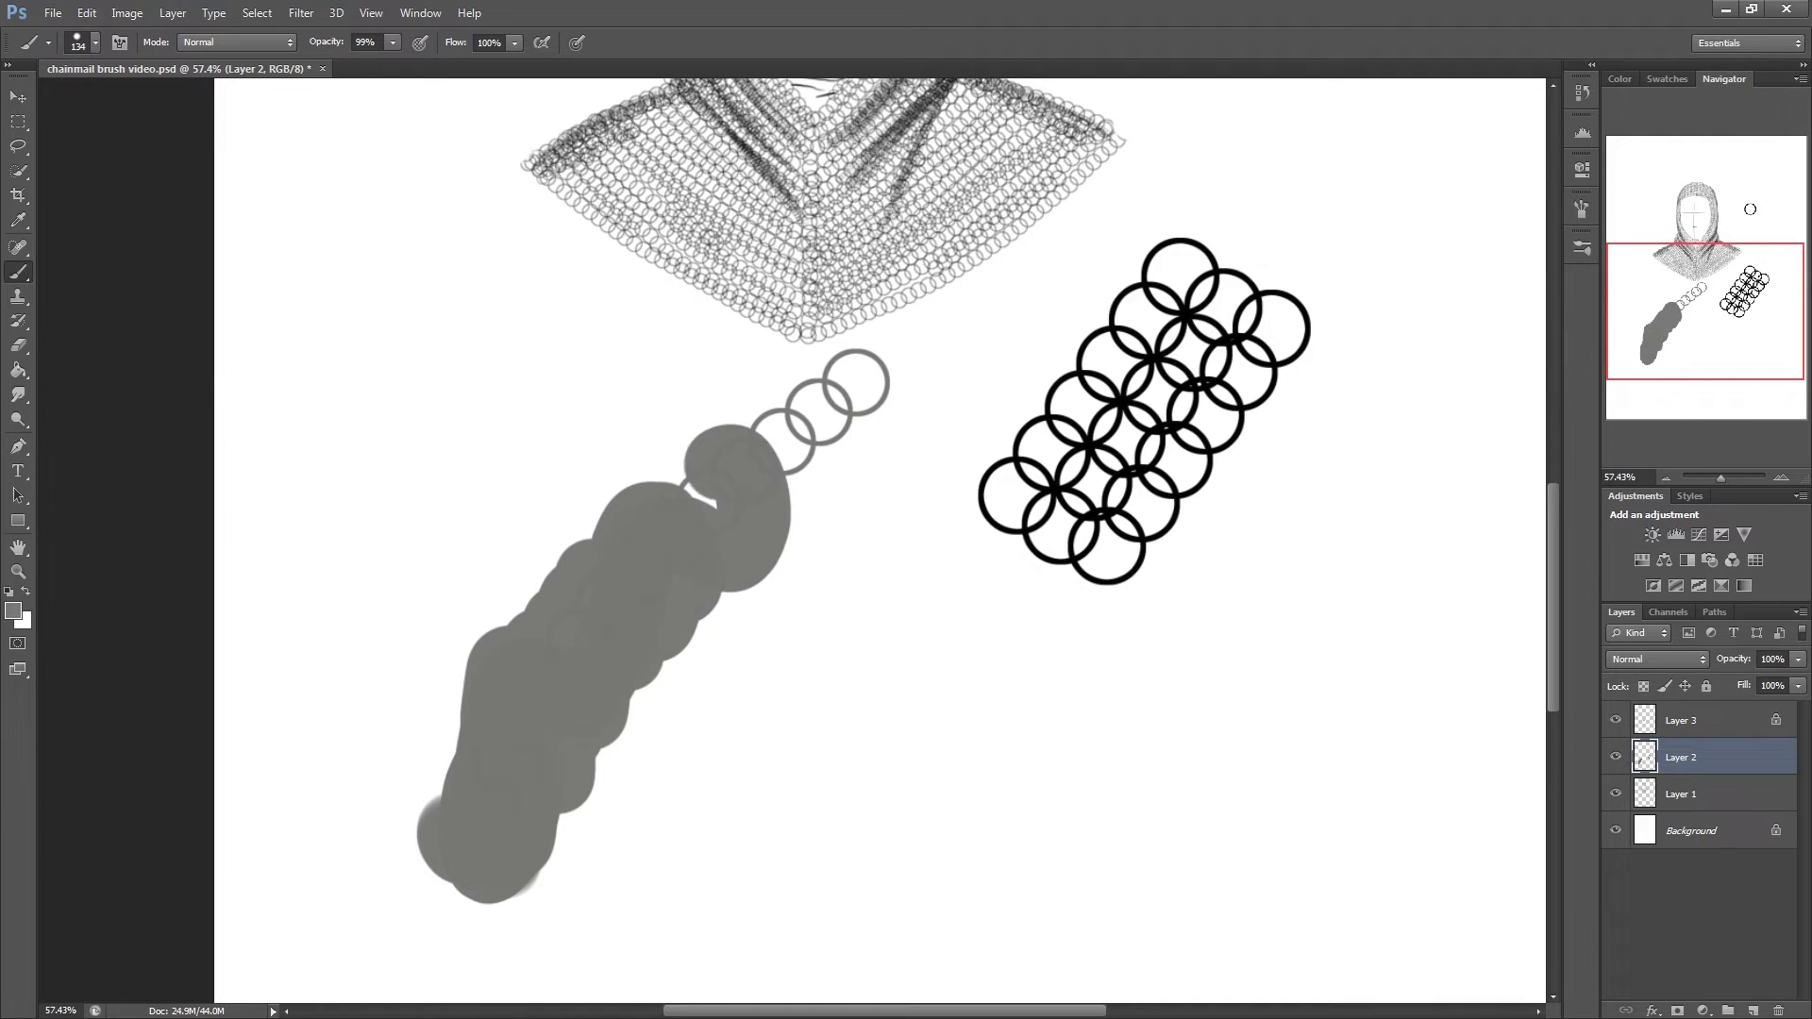
- Return to the ring chain layer and shade the rings with a value of 50
left_click(1679, 719)
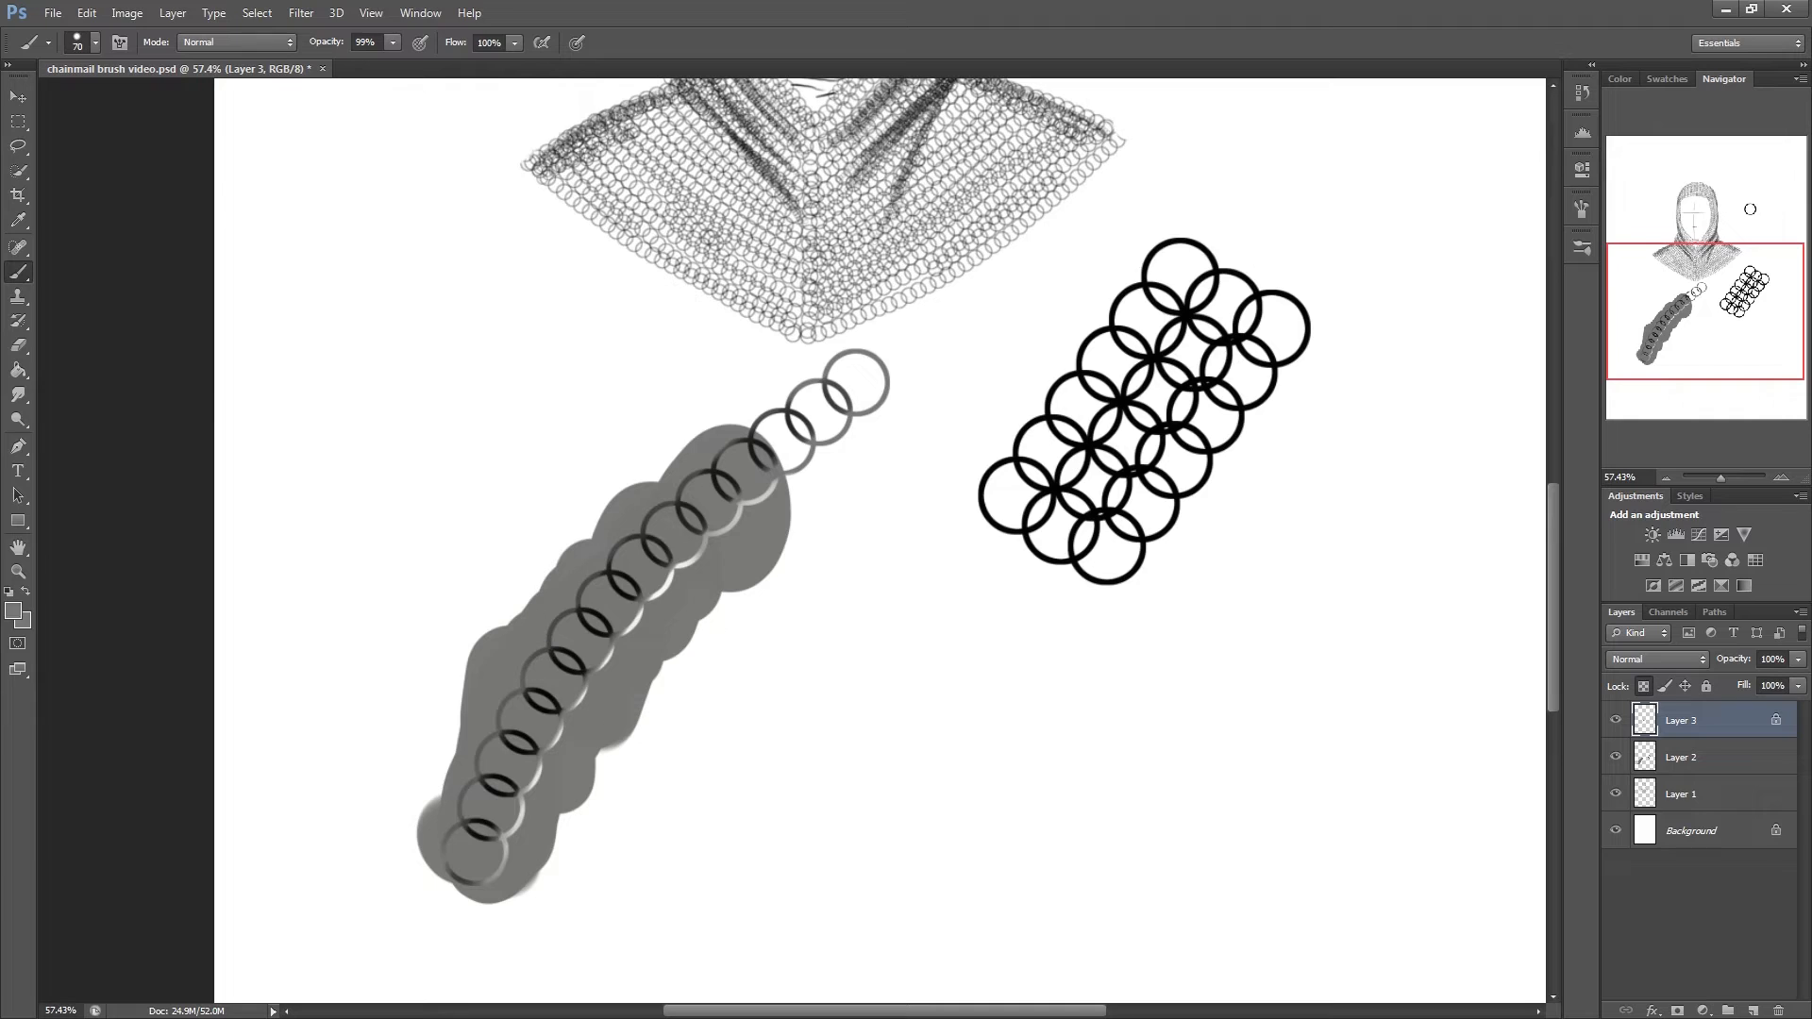
type("50")
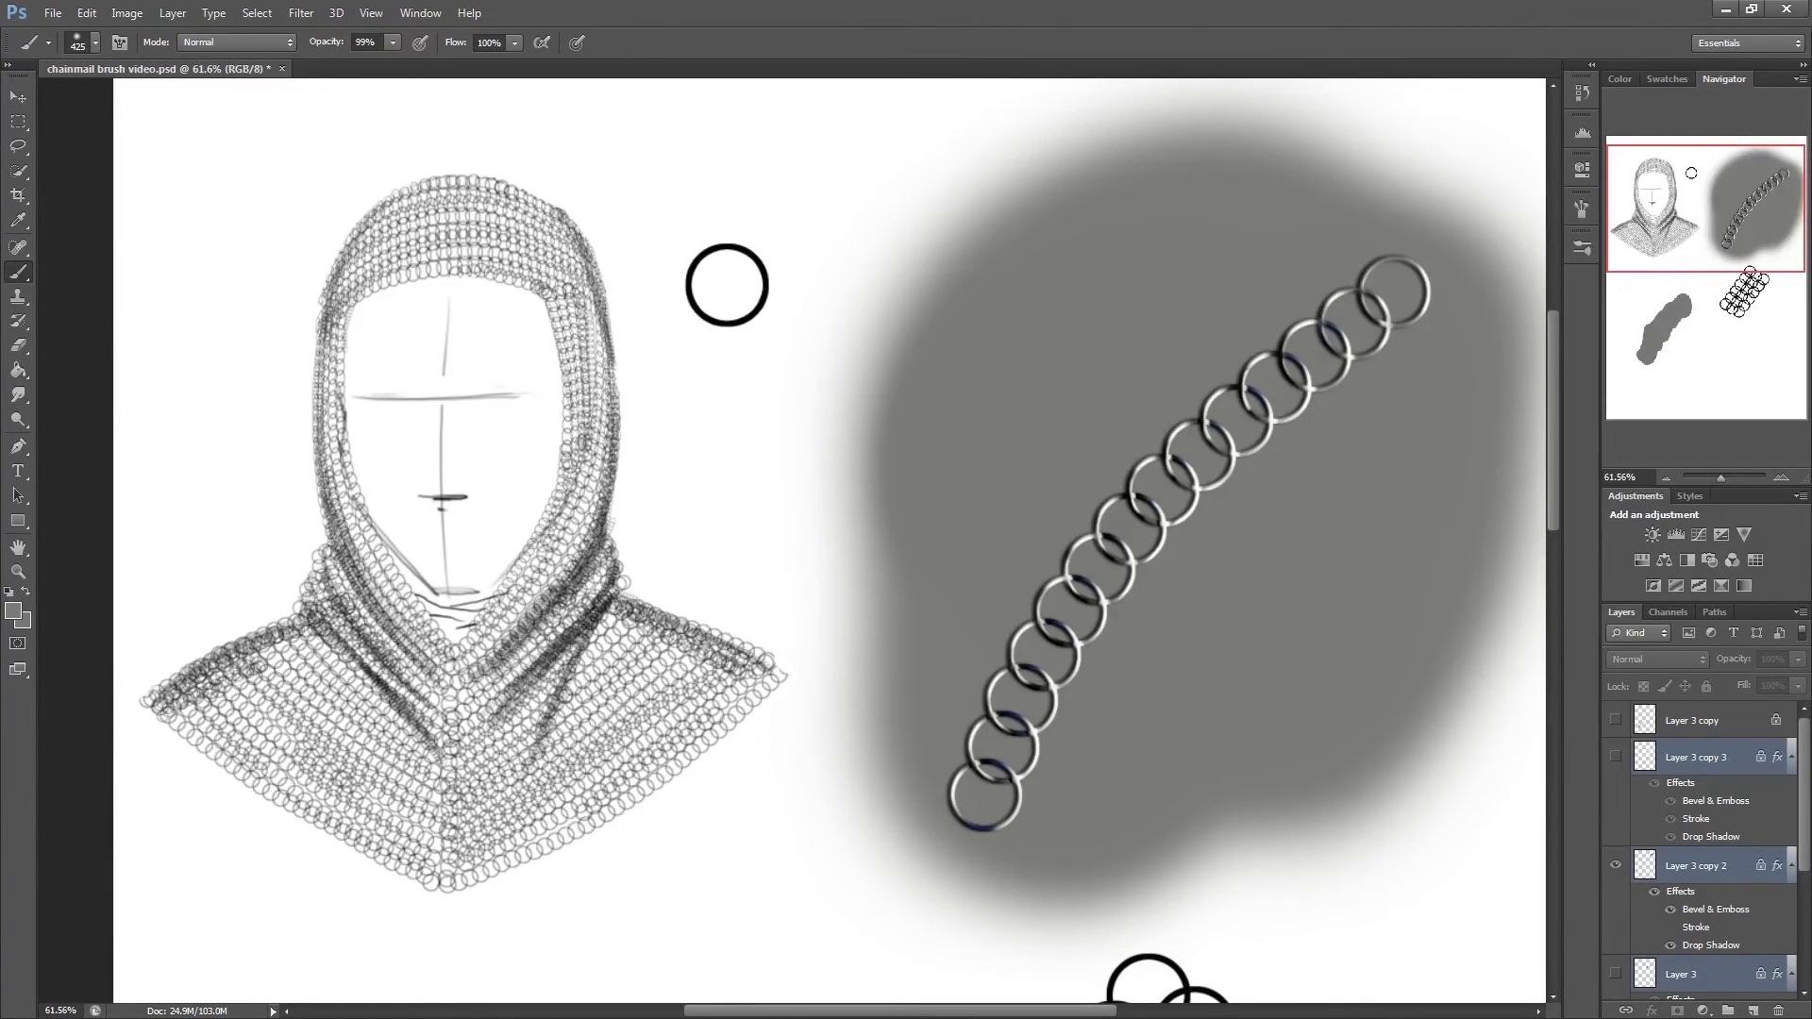
- Add a 2 px black Outside stroke layer style to the beveled rings
left_click(1694, 864)
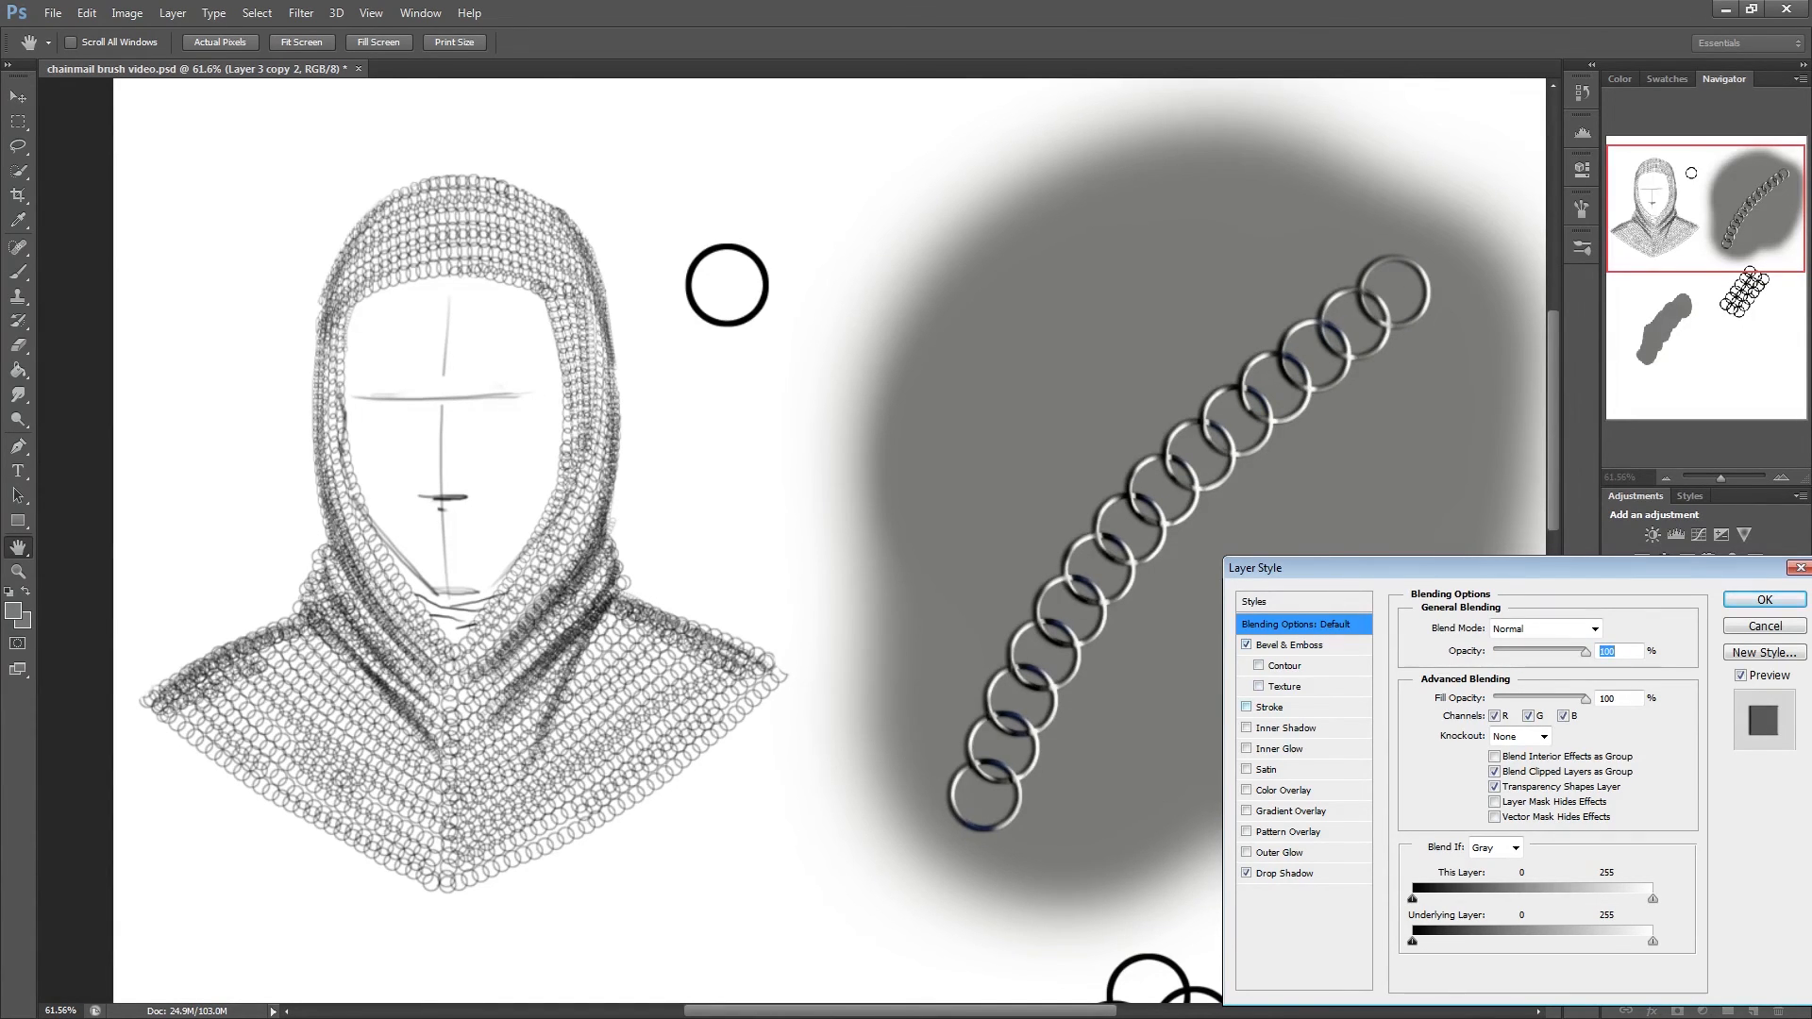
left_click(1247, 705)
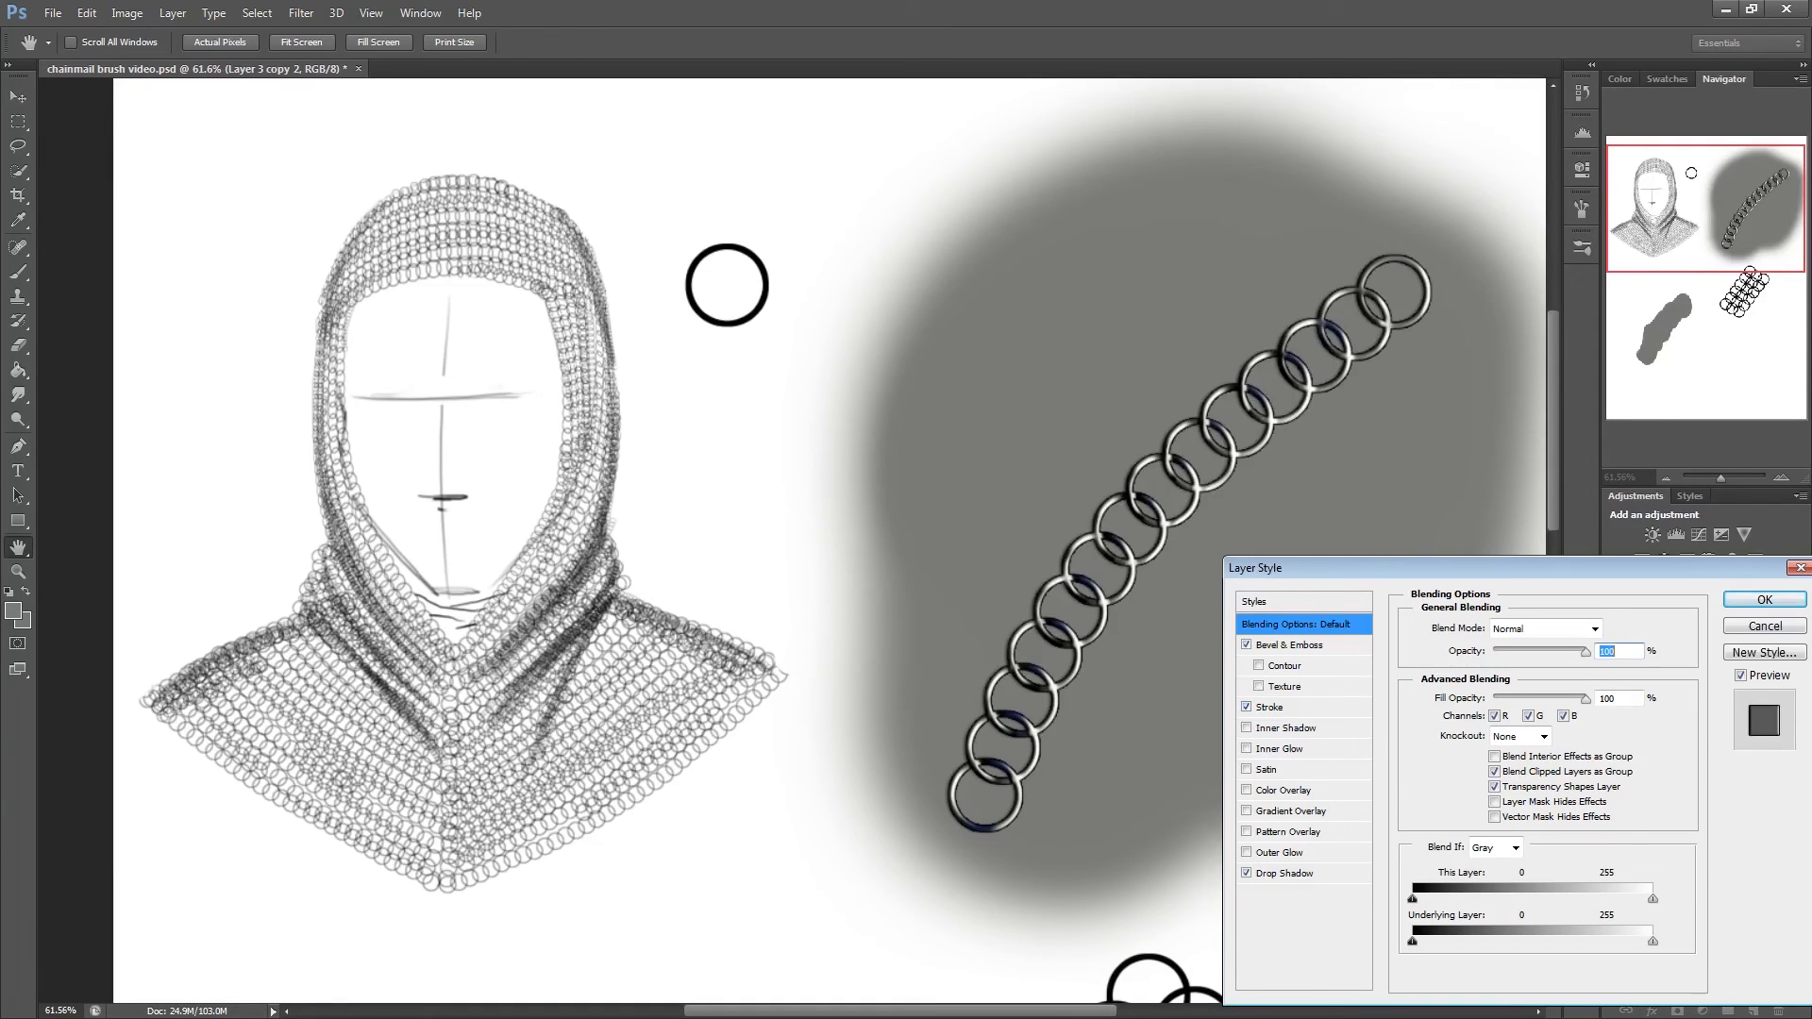
left_click(1268, 706)
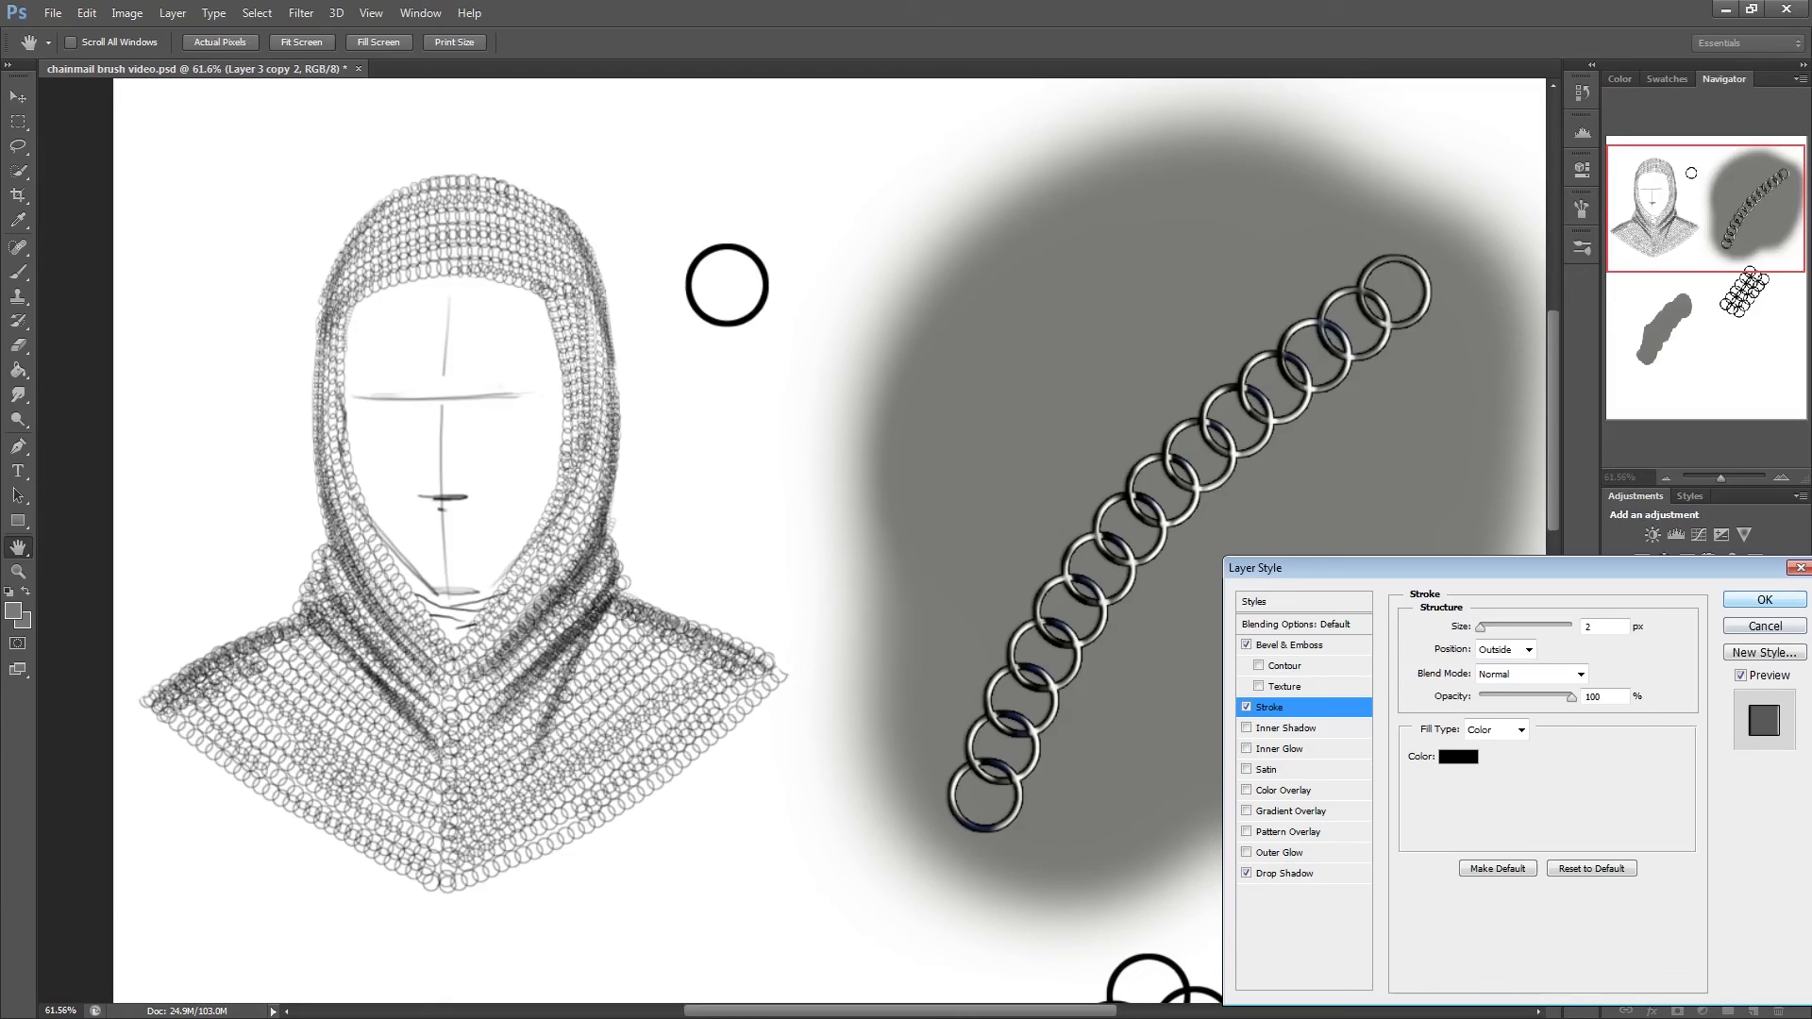
left_click(1761, 598)
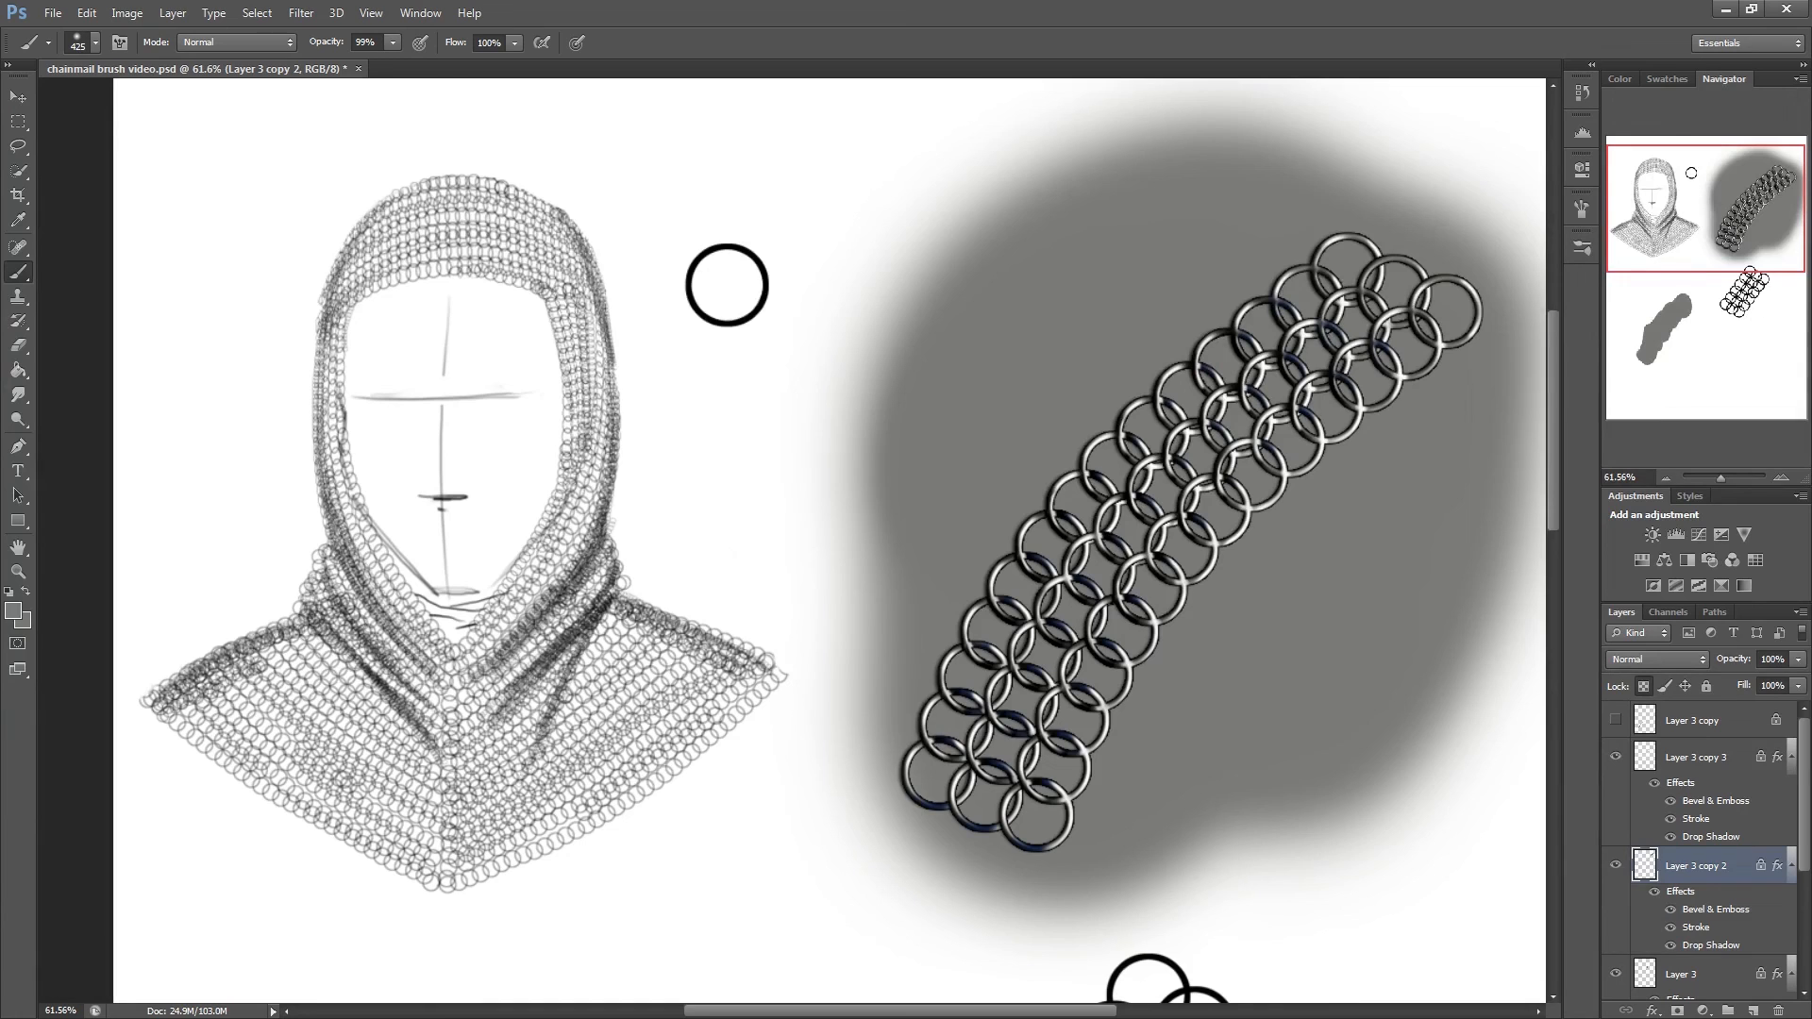
mouse_move(1695, 757)
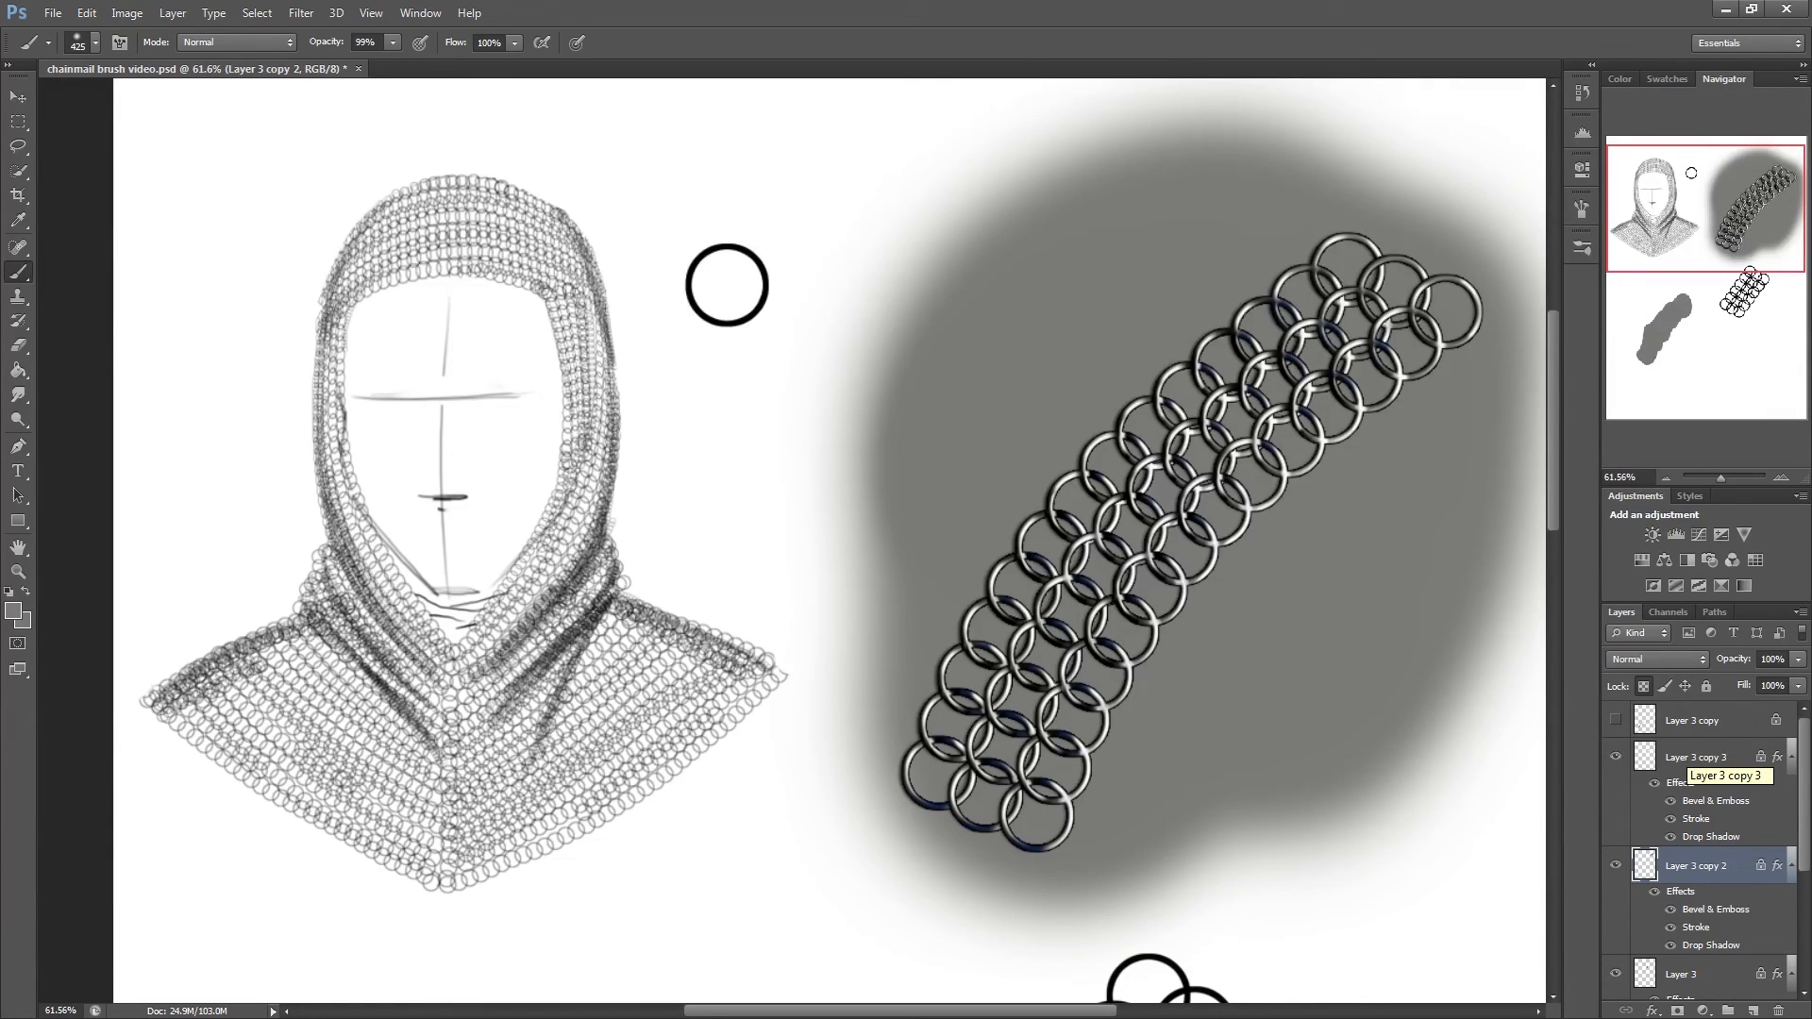